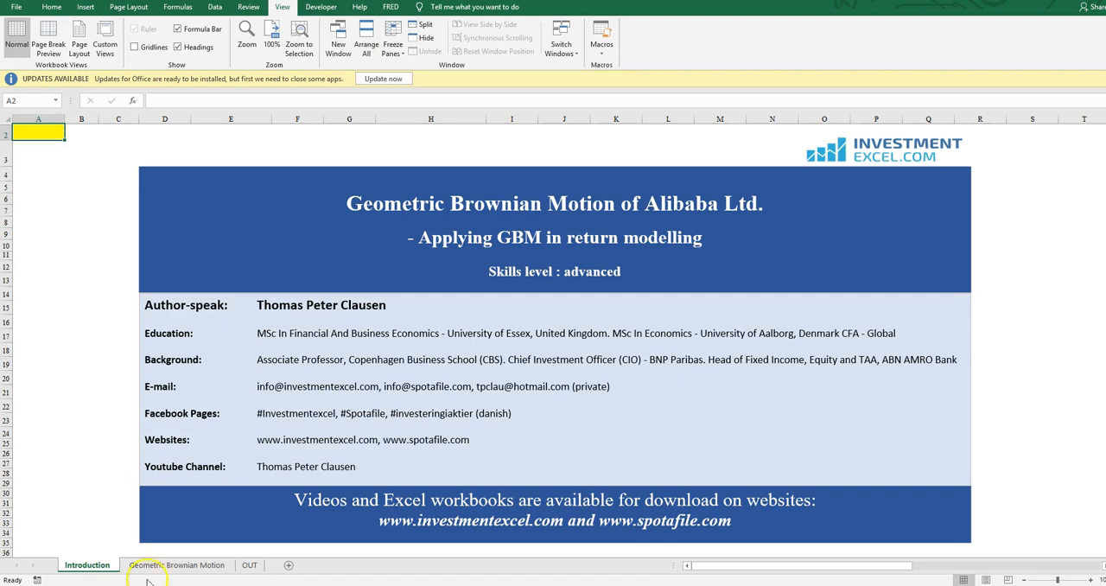
# Switch to the 'Geometric Brownian Motion' sheet with the Alibaba simulation table and charts
pyautogui.click(176, 564)
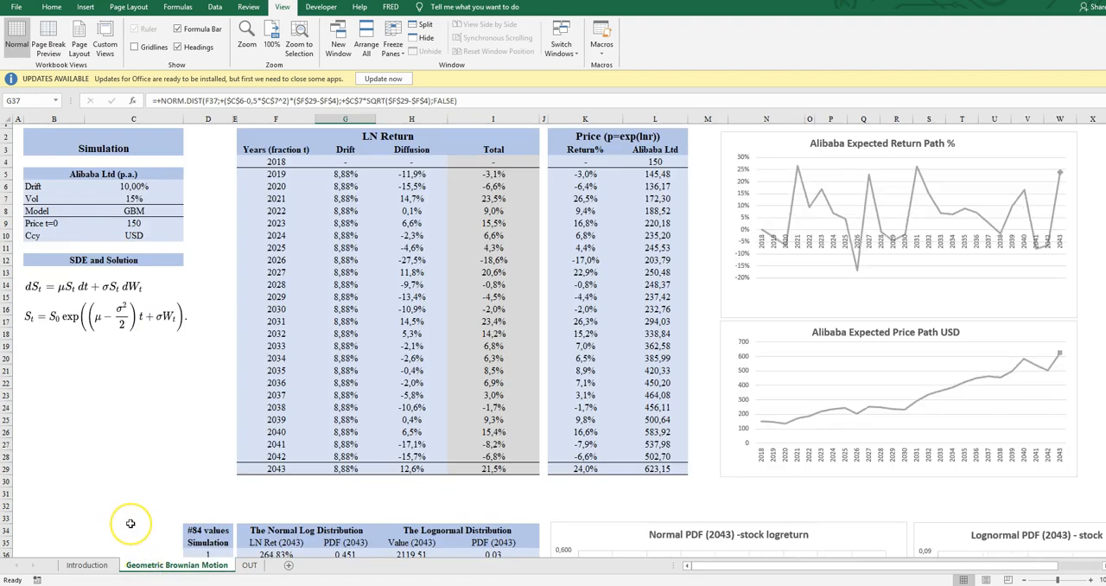
pyautogui.moveTo(124, 509)
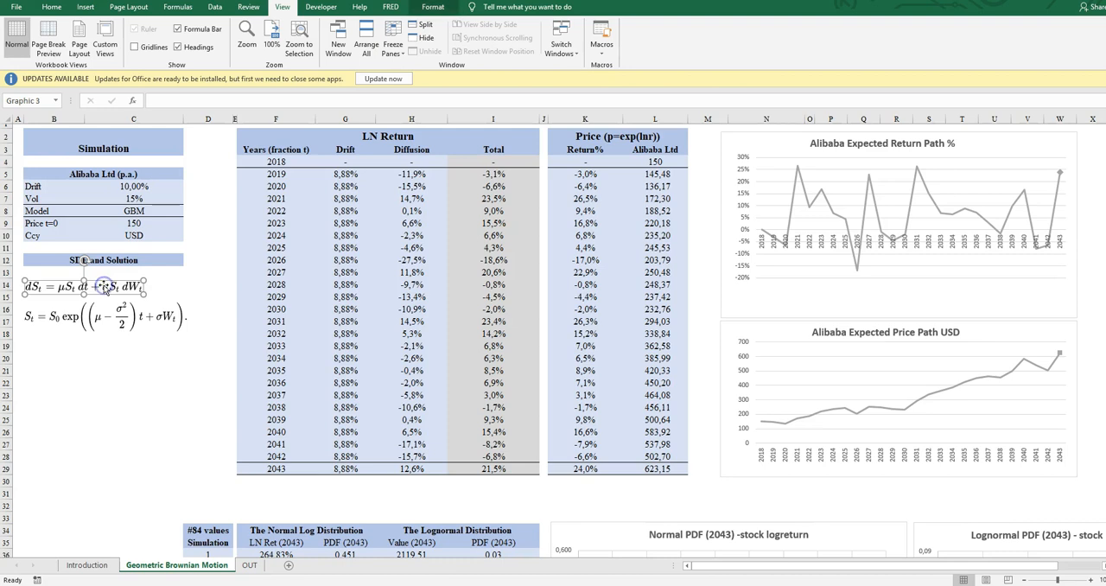
pyautogui.click(134, 345)
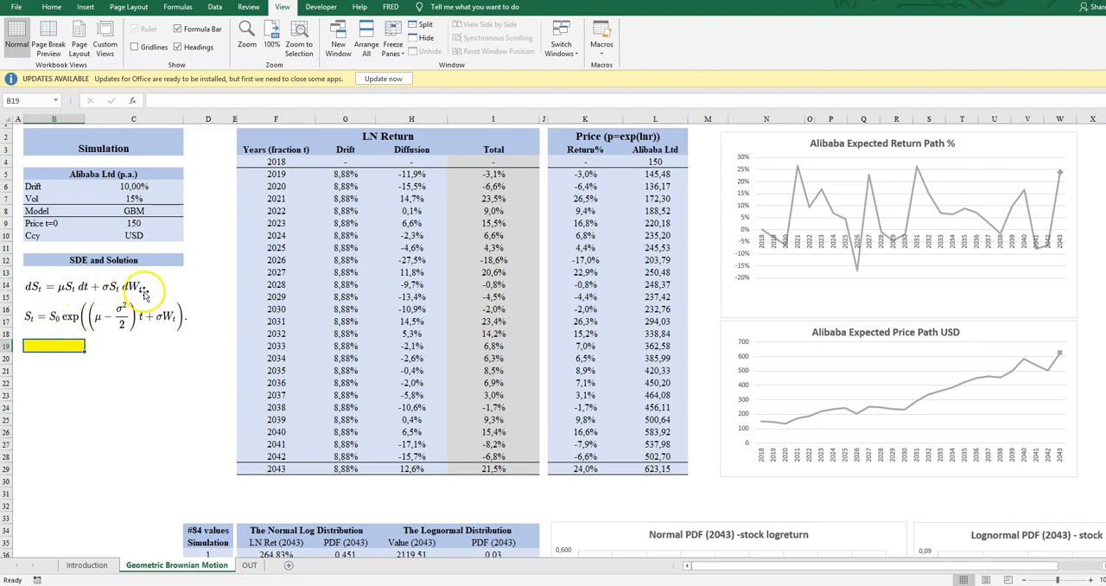
pyautogui.click(146, 291)
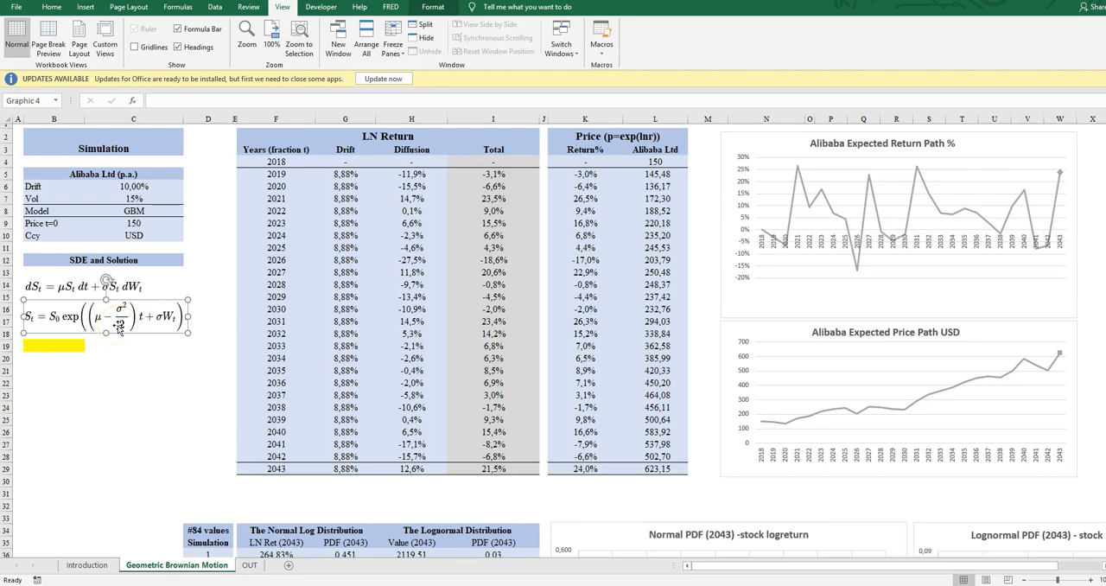
pyautogui.moveTo(147, 336)
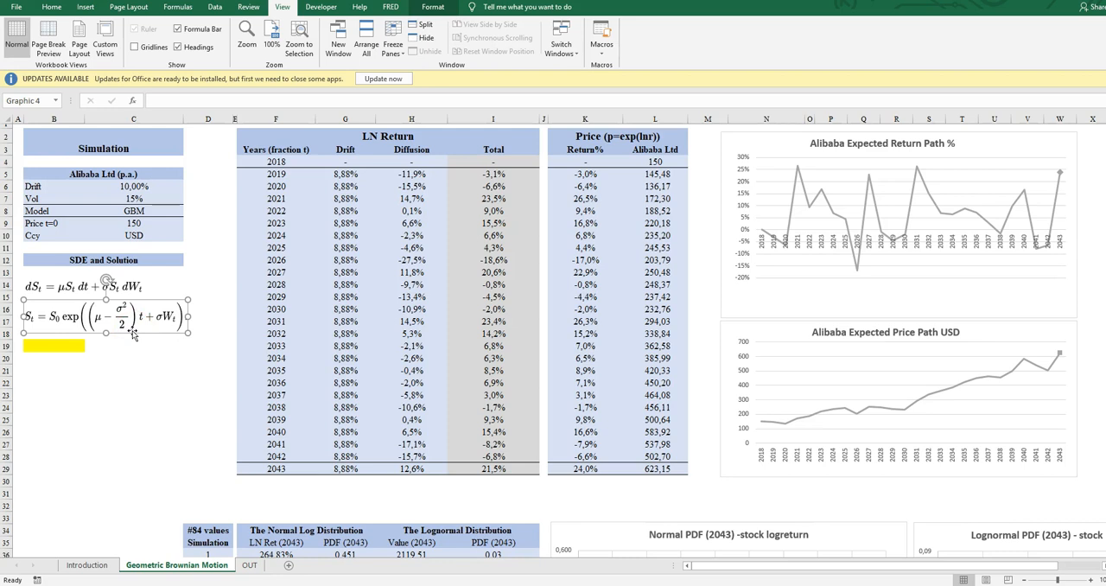
pyautogui.moveTo(134, 335)
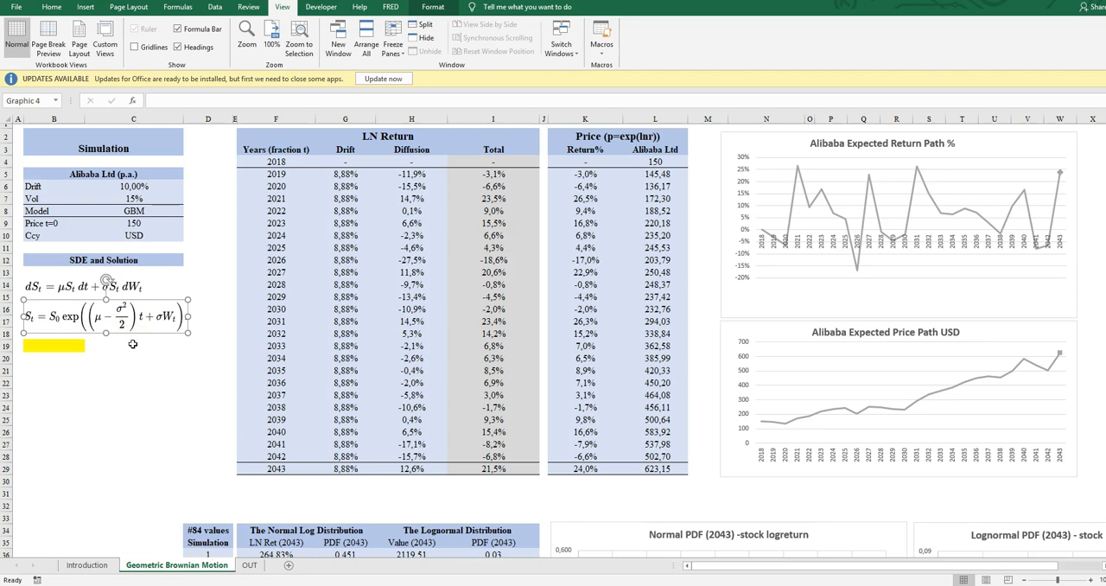
pyautogui.moveTo(132, 342)
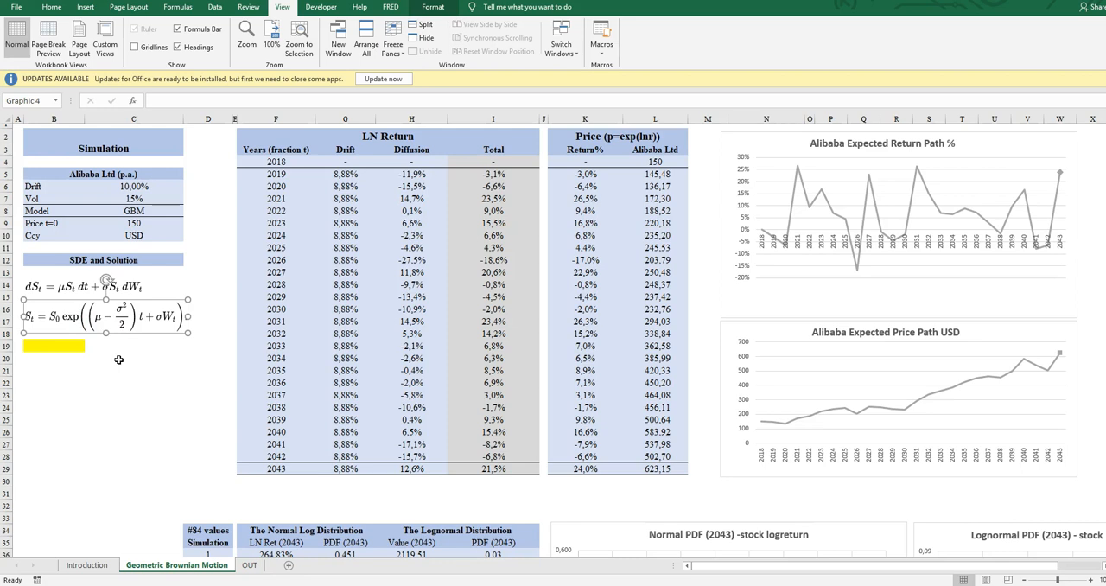
pyautogui.moveTo(121, 355)
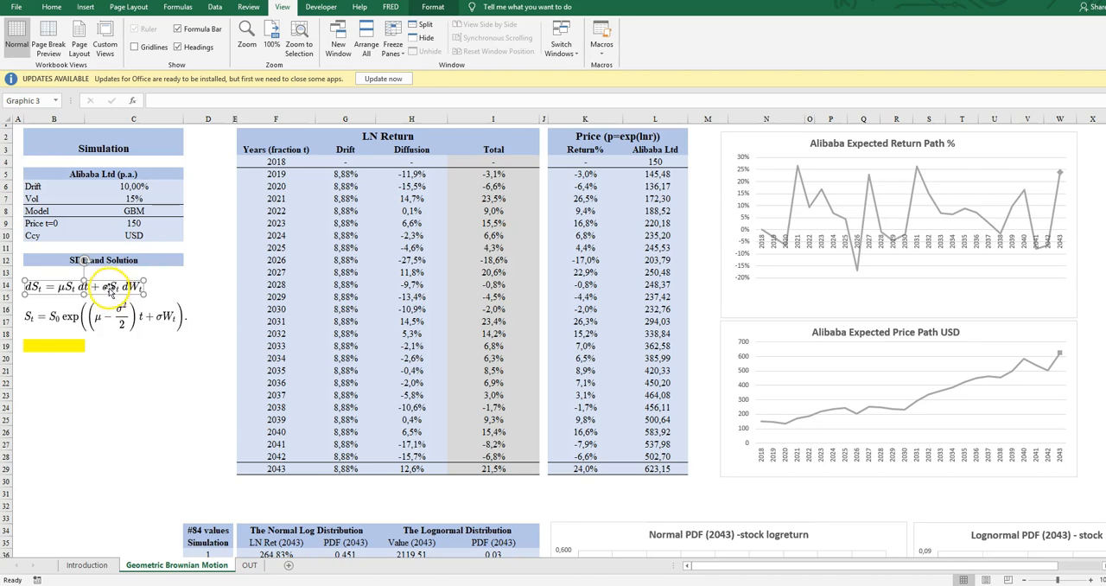
pyautogui.moveTo(113, 360)
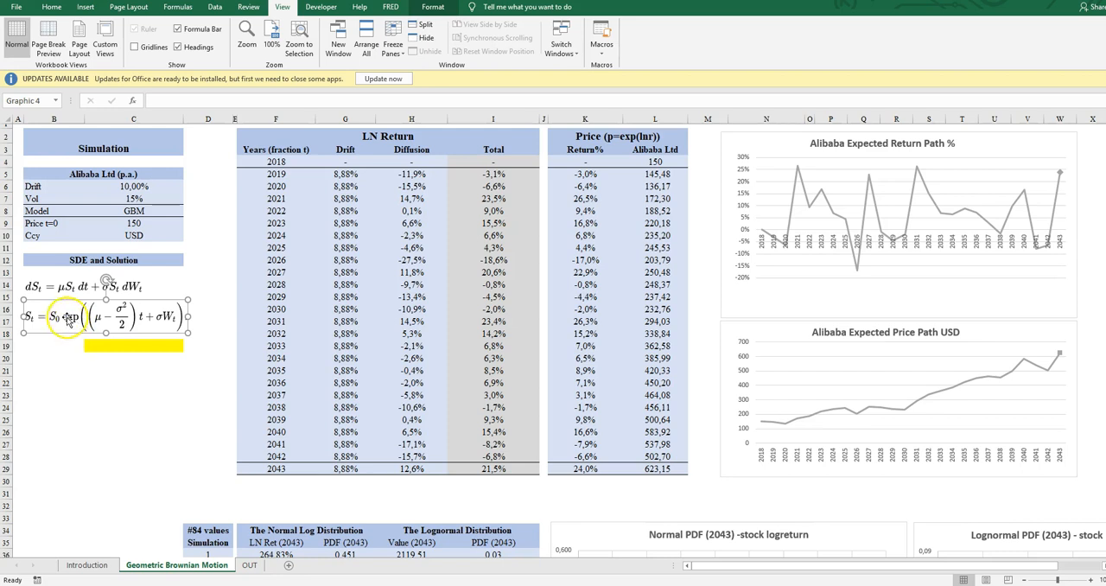
pyautogui.click(53, 346)
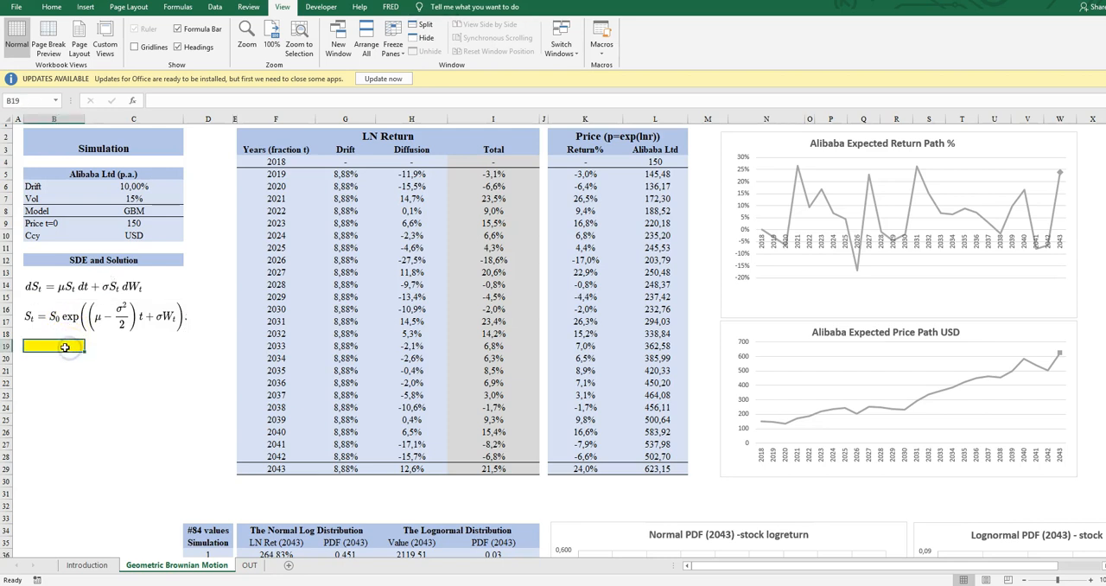
pyautogui.click(67, 286)
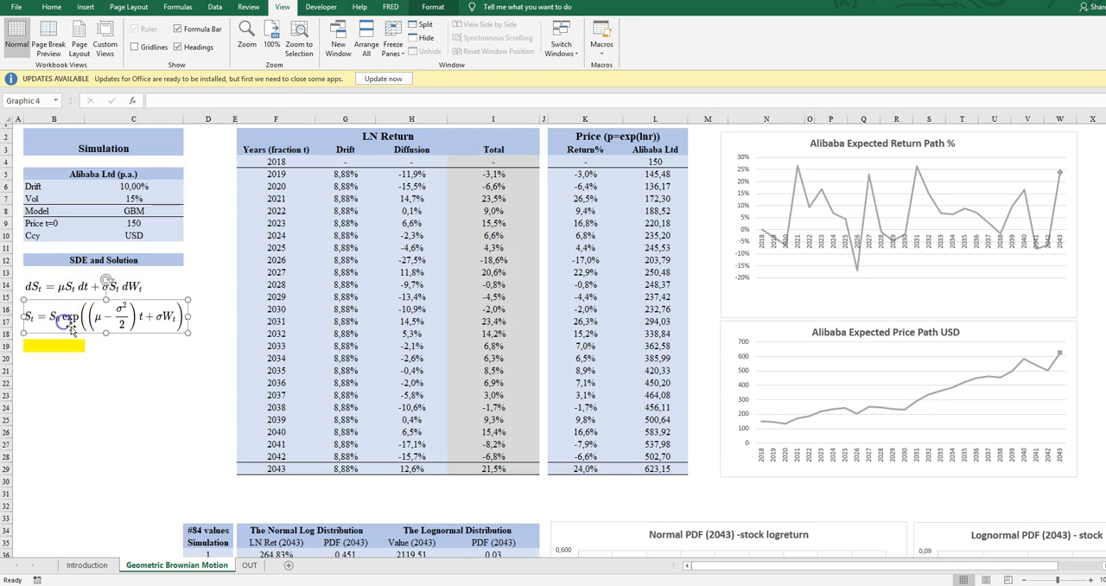
pyautogui.click(133, 186)
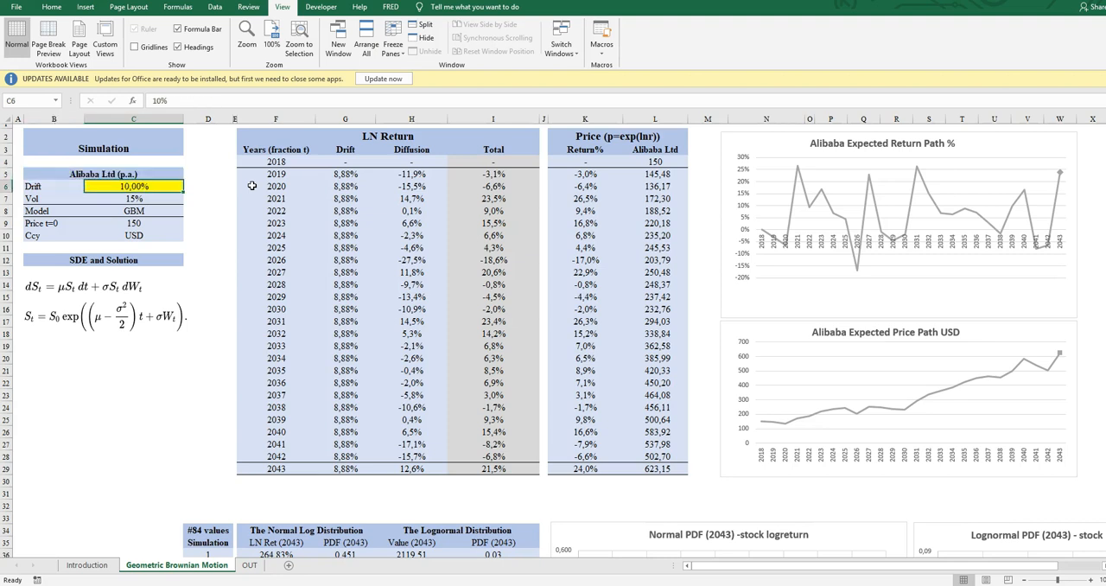
pyautogui.click(134, 199)
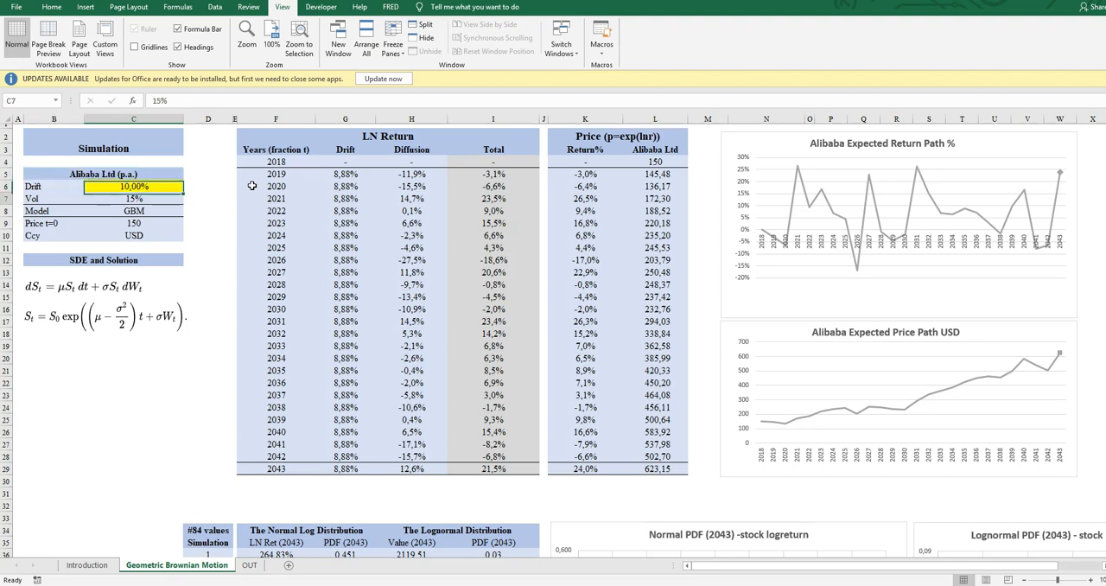
pyautogui.click(134, 199)
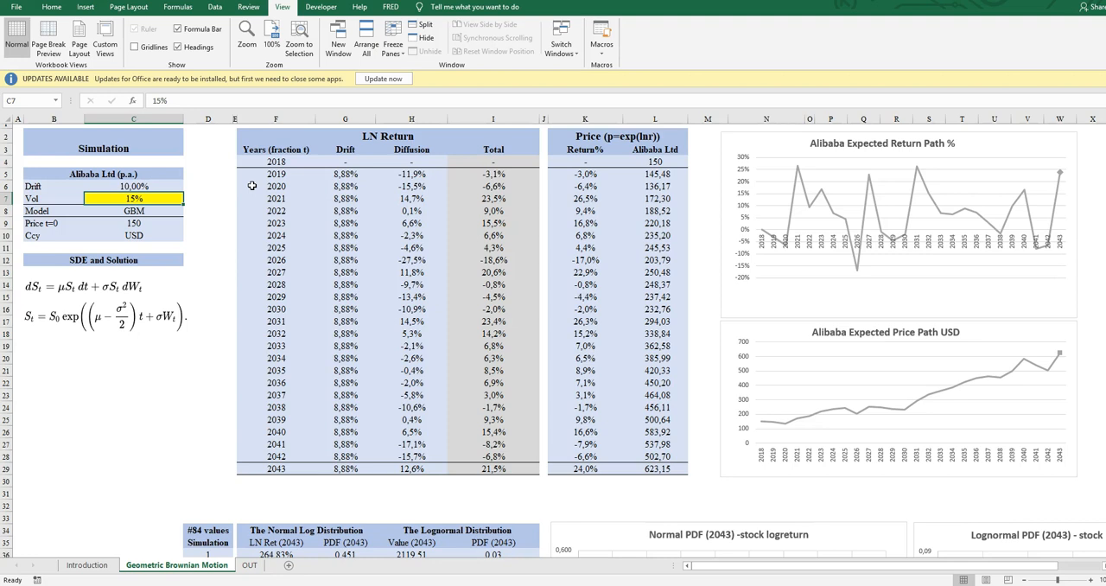
pyautogui.click(134, 210)
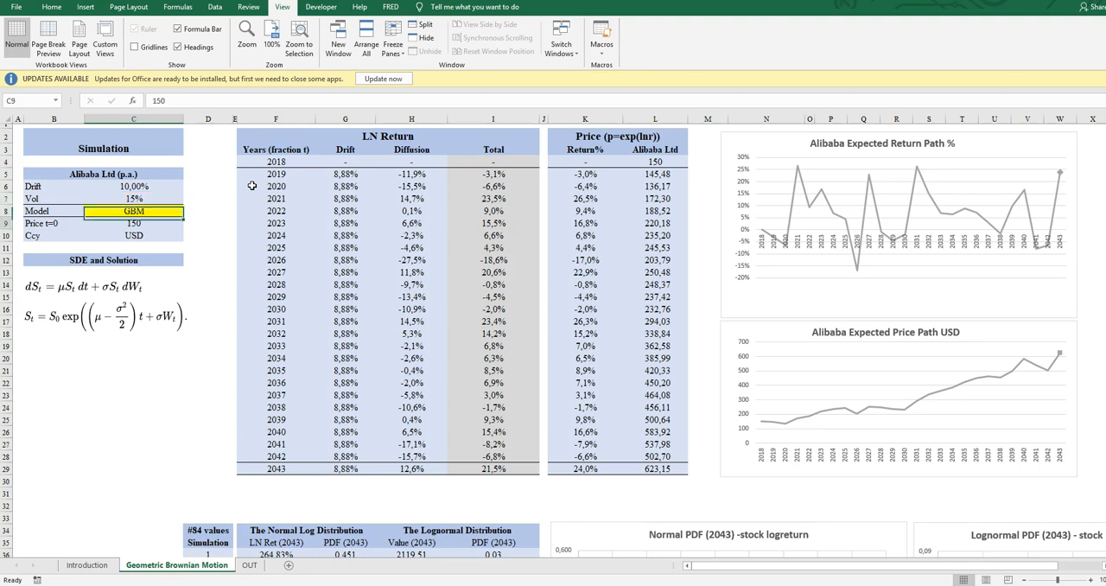
pyautogui.click(133, 223)
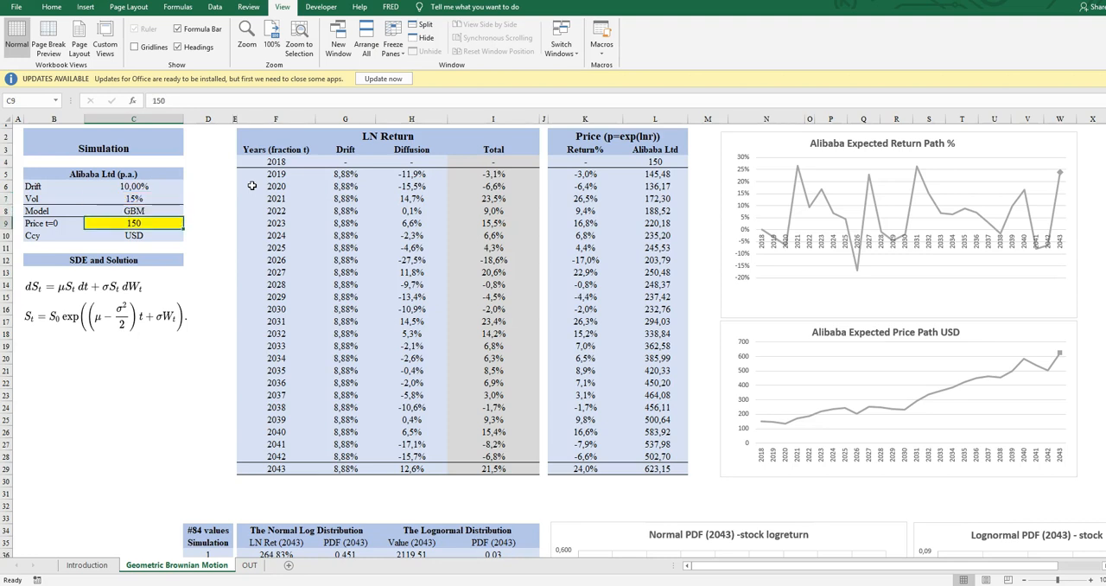
pyautogui.click(275, 161)
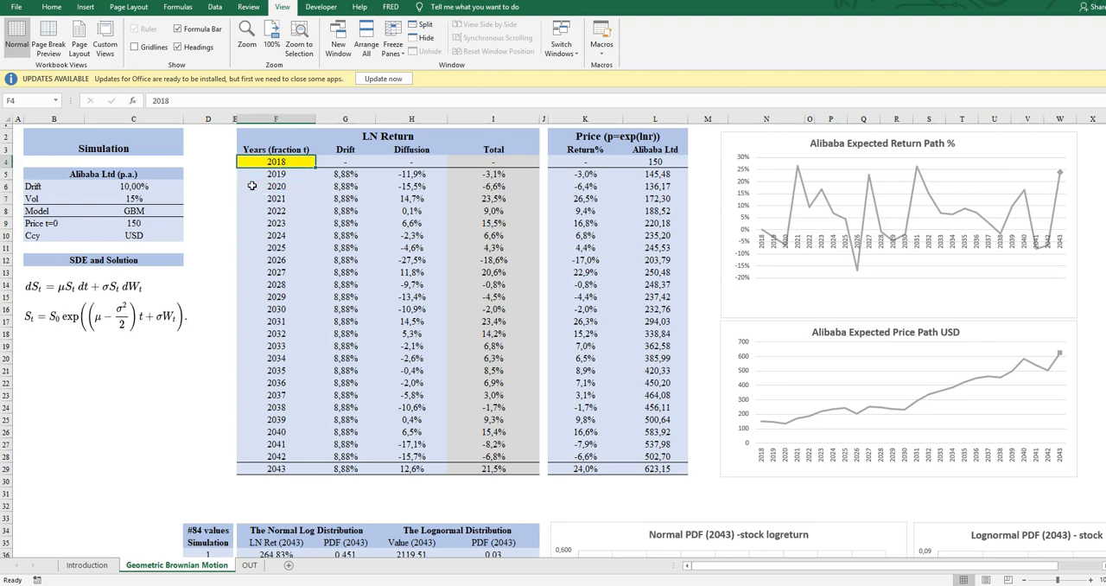
pyautogui.click(276, 186)
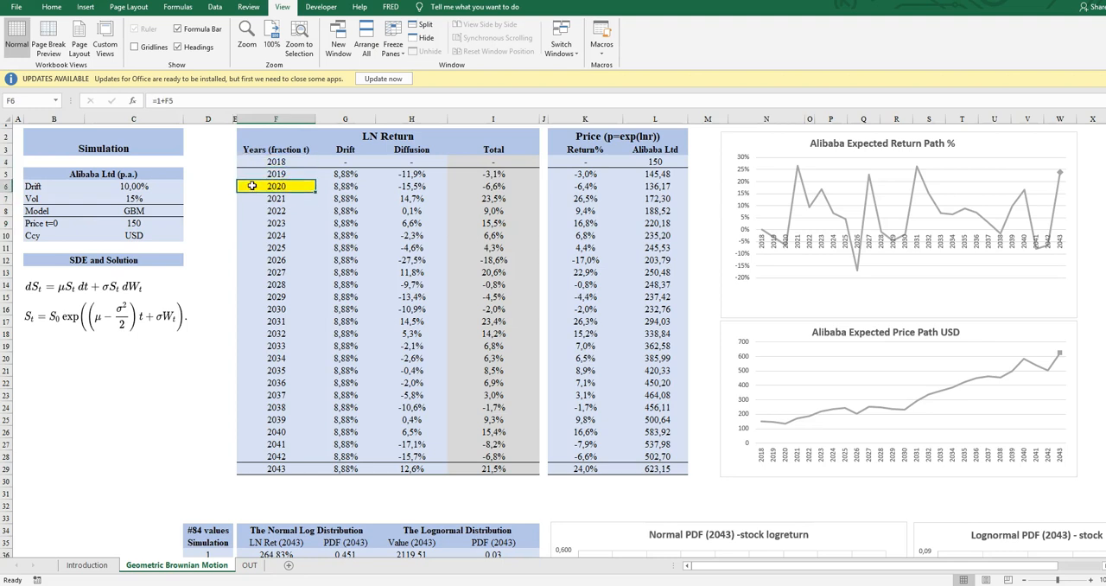
pyautogui.click(274, 468)
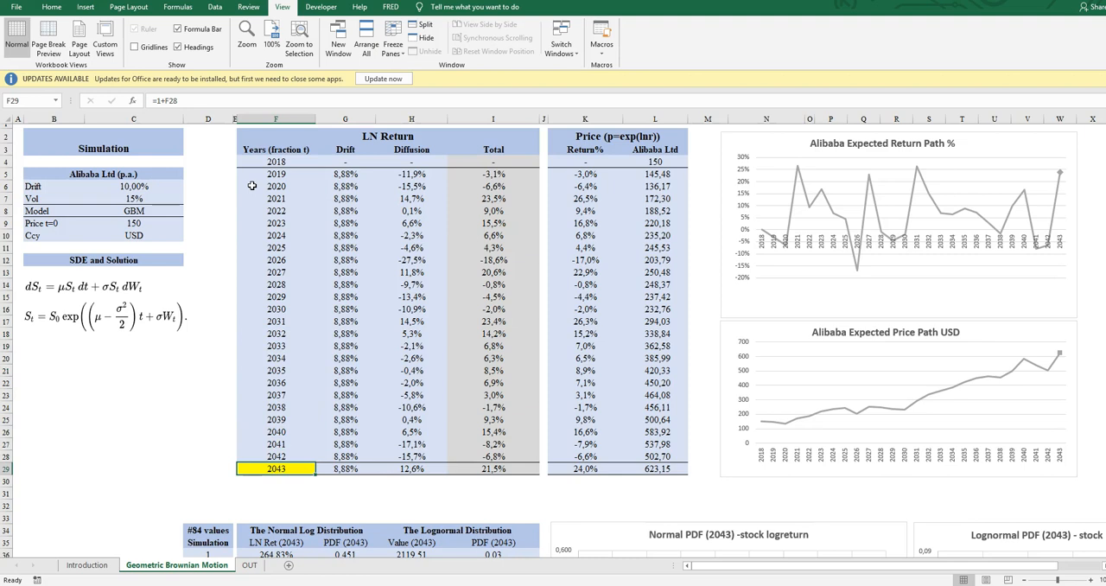
pyautogui.click(345, 161)
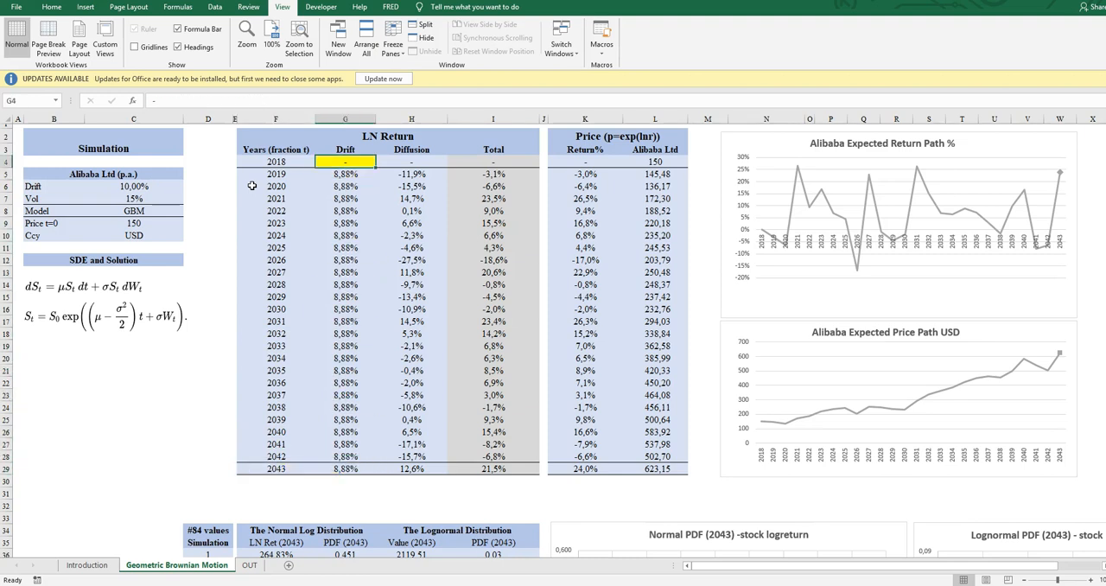
pyautogui.click(345, 173)
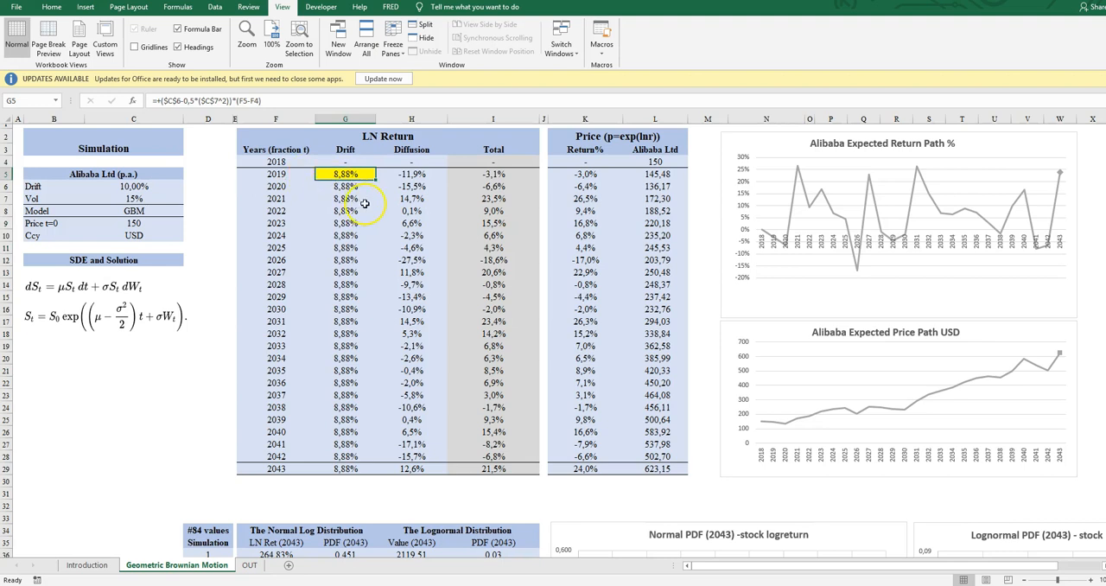
pyautogui.click(84, 285)
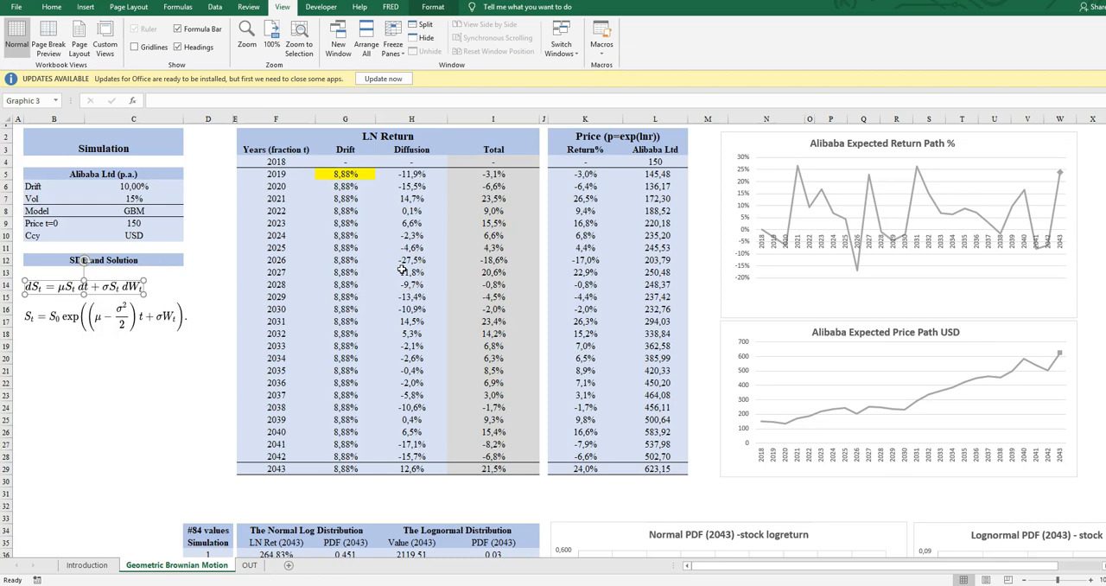
pyautogui.click(345, 174)
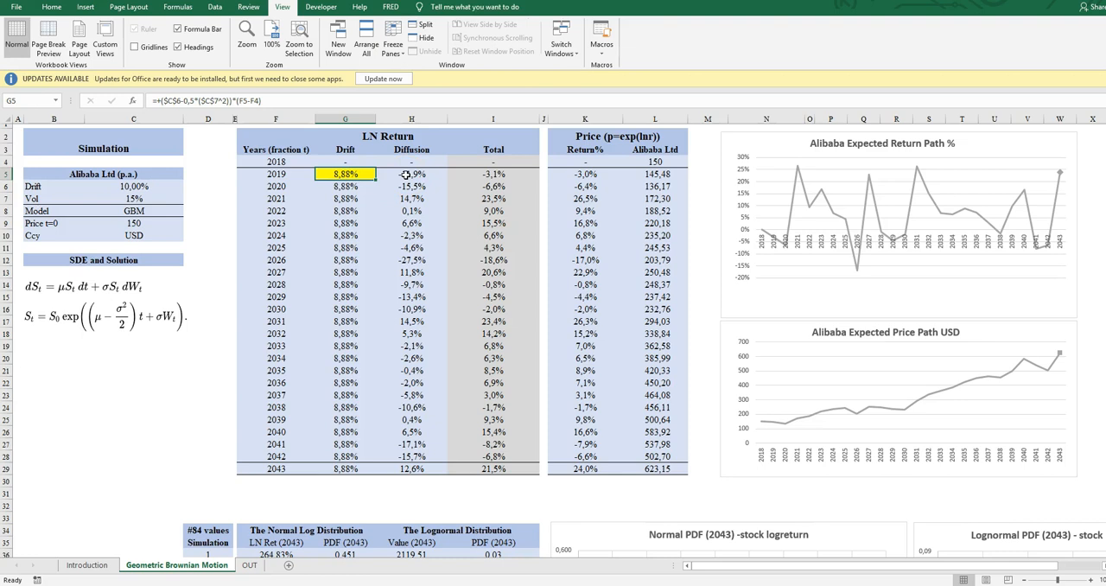
pyautogui.click(412, 173)
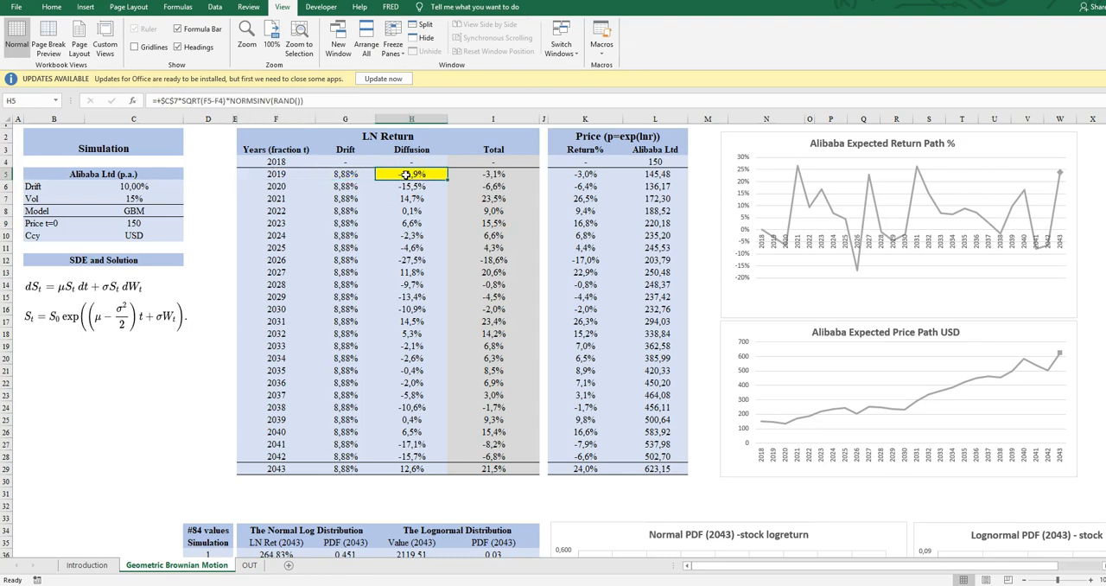
pyautogui.click(344, 173)
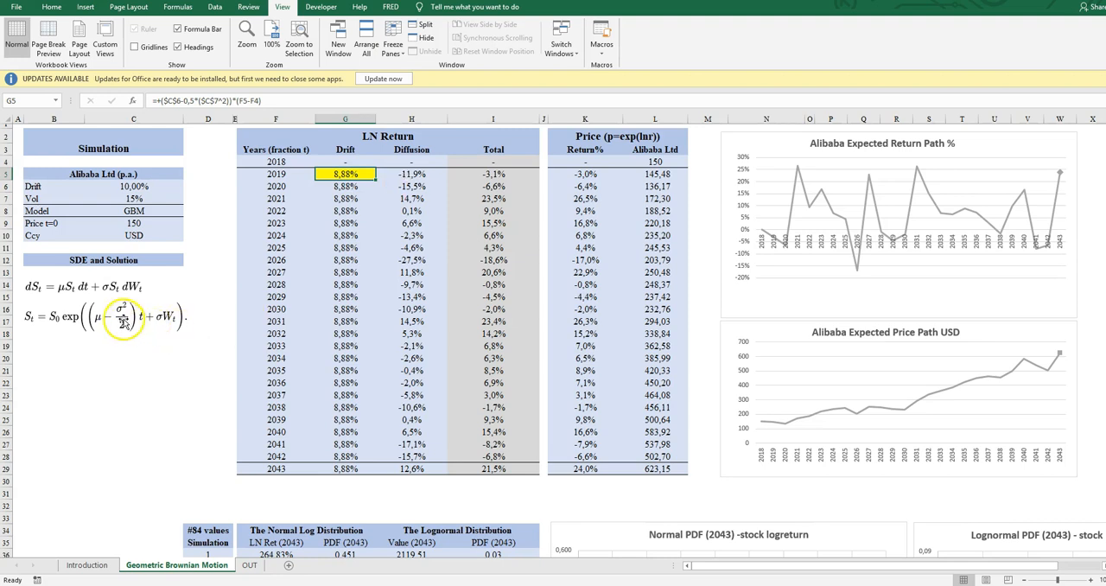
pyautogui.click(112, 316)
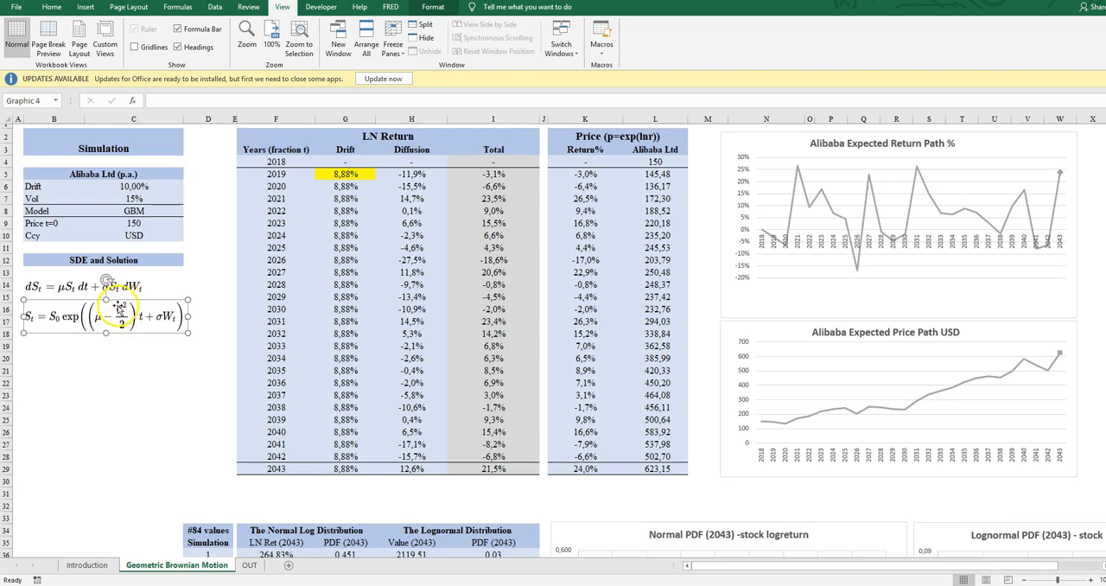
pyautogui.click(411, 174)
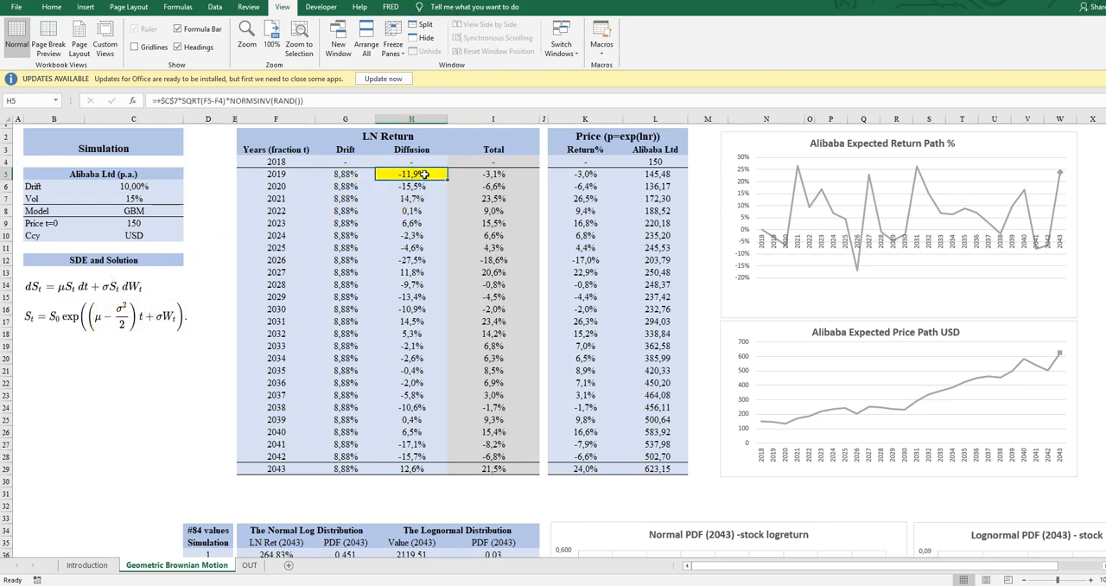
pyautogui.click(133, 199)
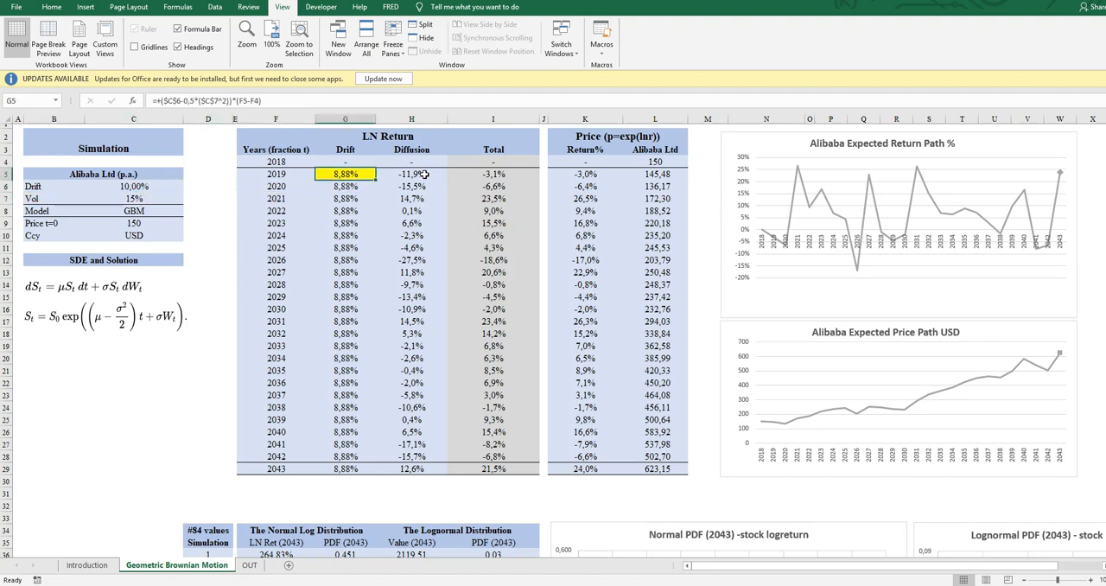
pyautogui.click(411, 174)
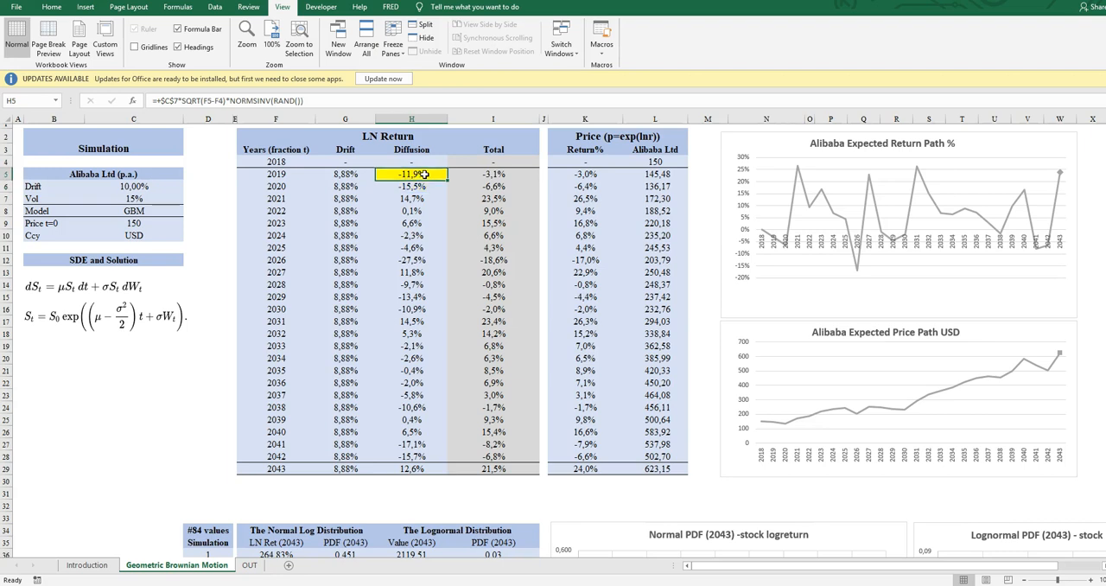
pyautogui.click(411, 186)
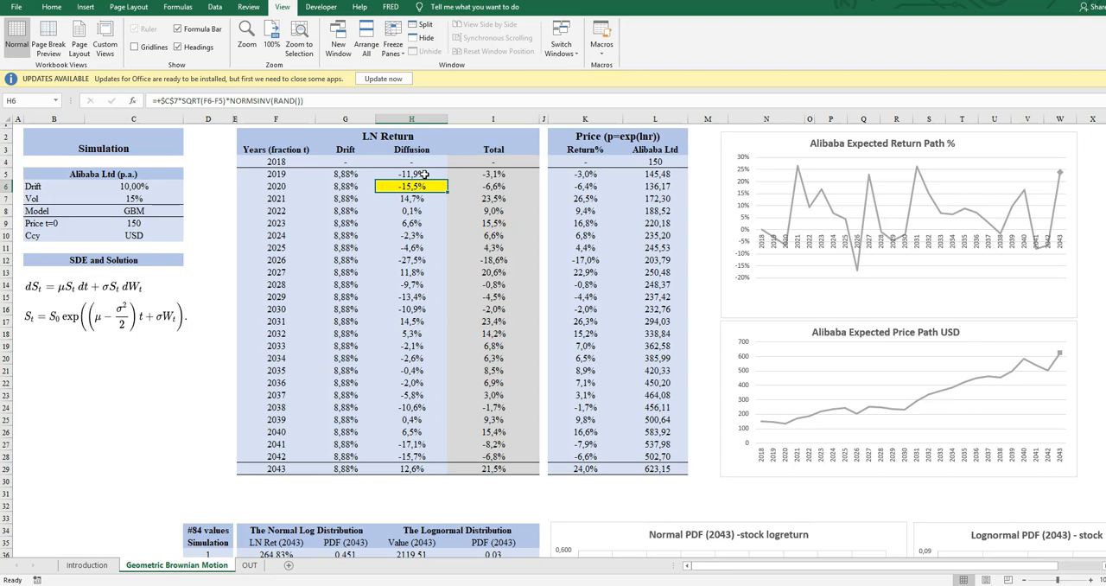
pyautogui.click(410, 174)
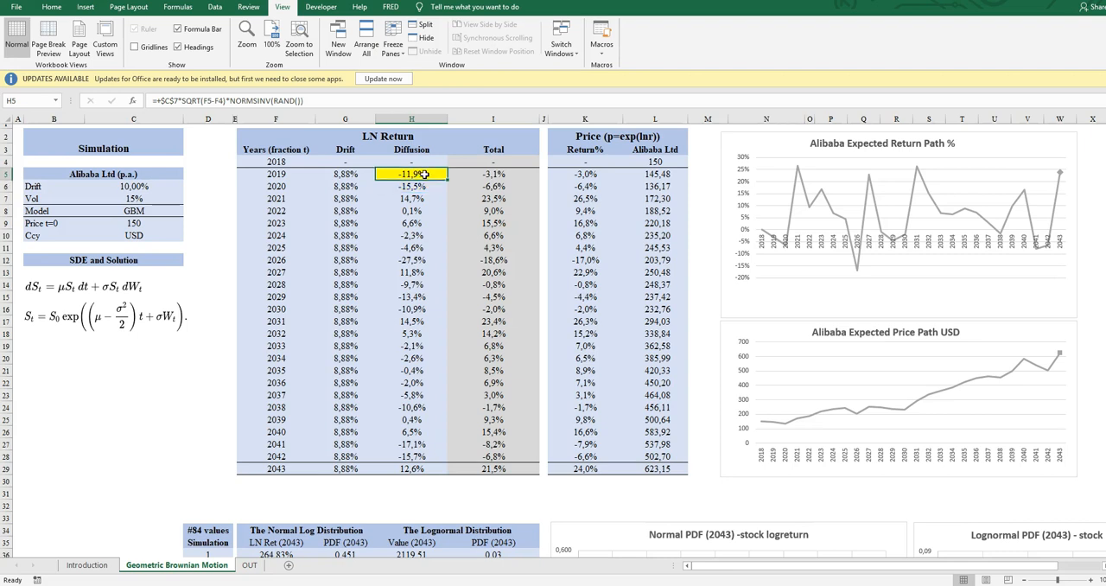
pyautogui.click(492, 173)
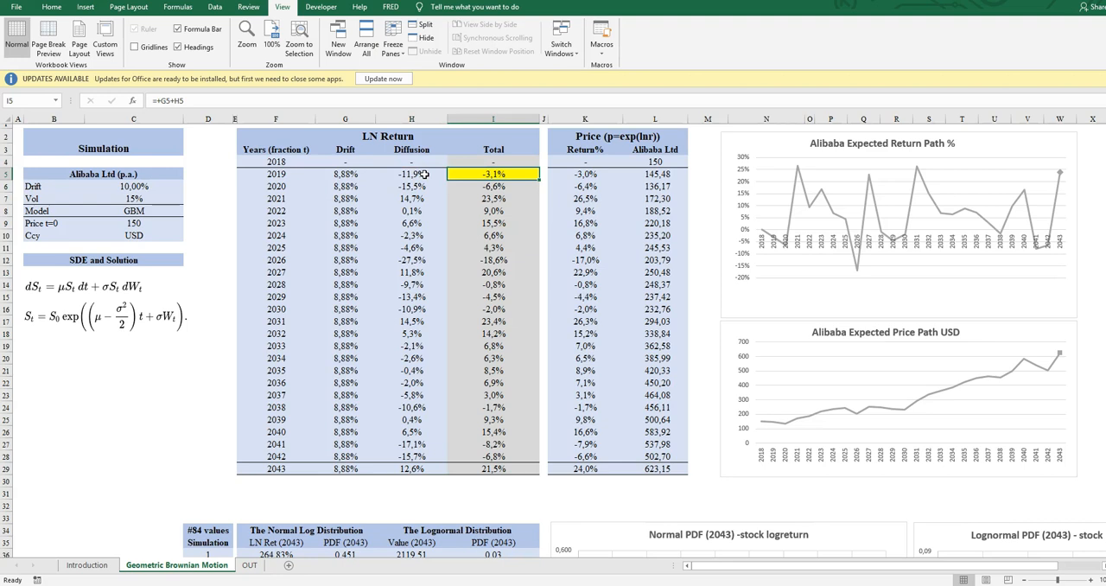
pyautogui.click(493, 235)
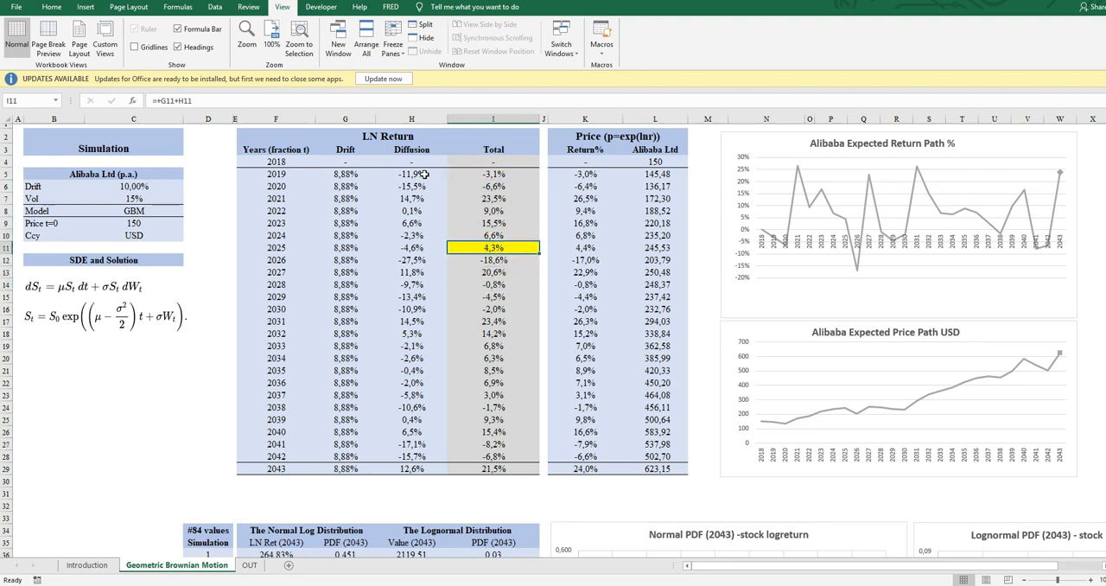
pyautogui.click(585, 174)
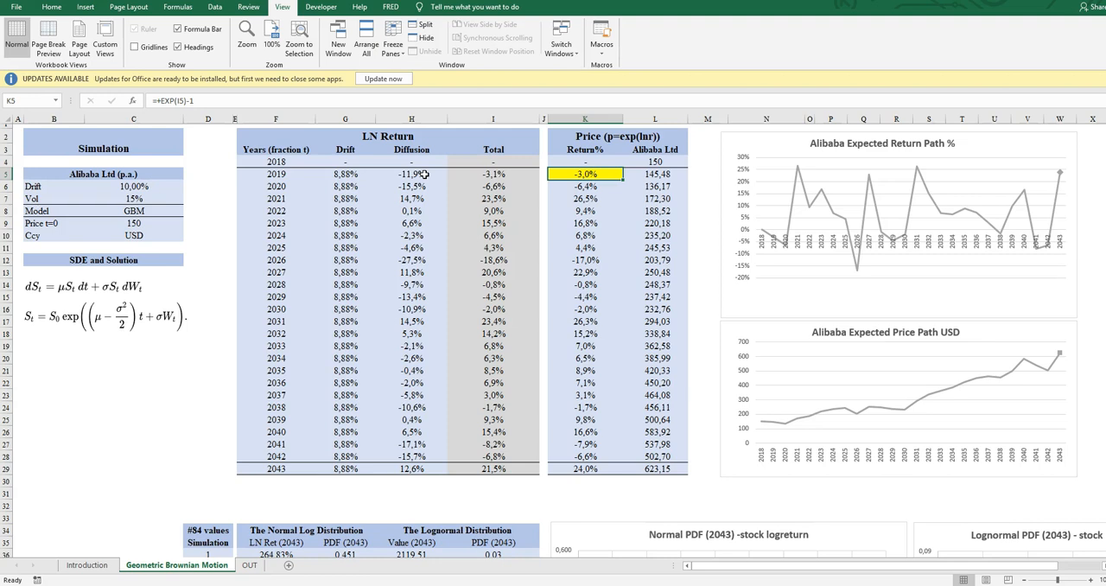
pyautogui.click(584, 185)
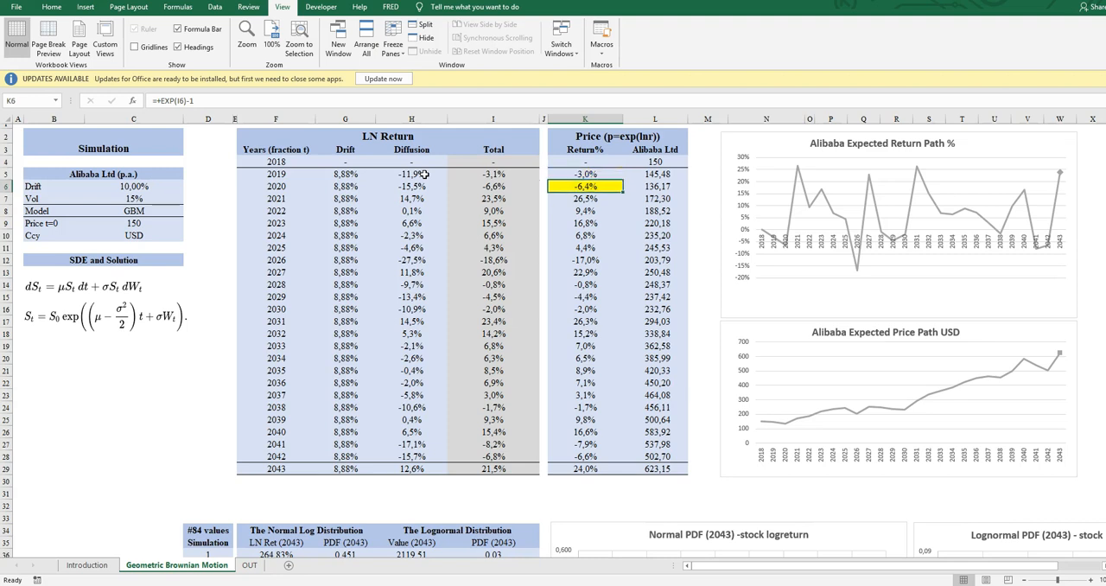
pyautogui.click(584, 358)
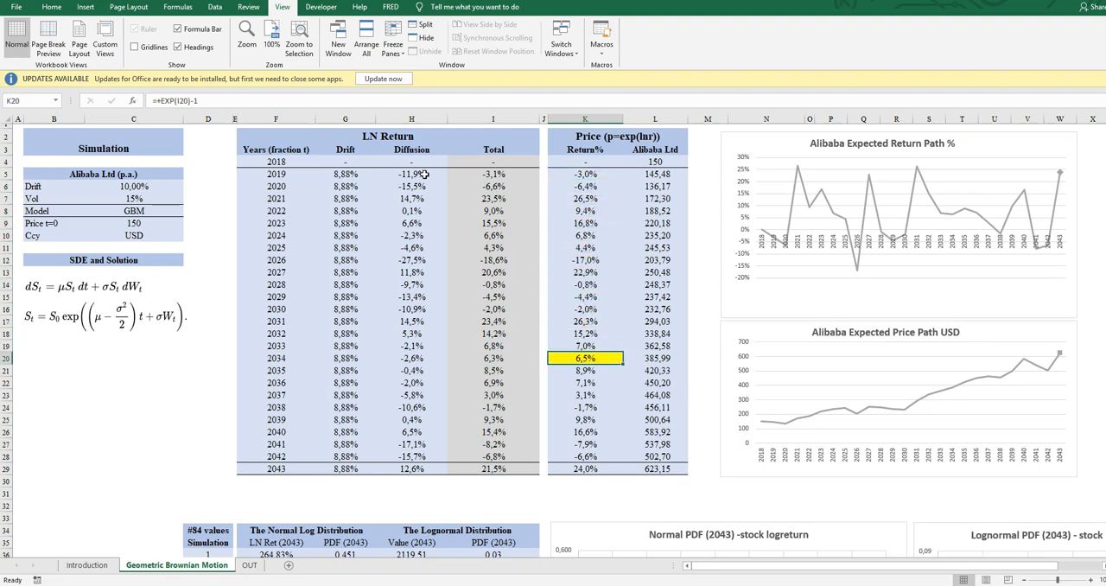
pyautogui.click(585, 211)
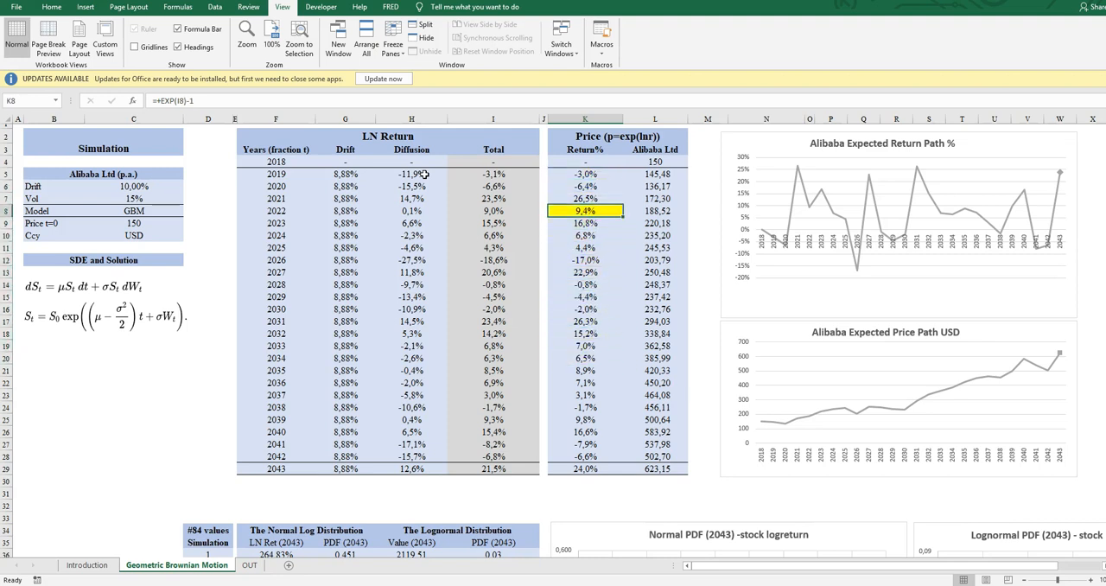
pyautogui.click(654, 174)
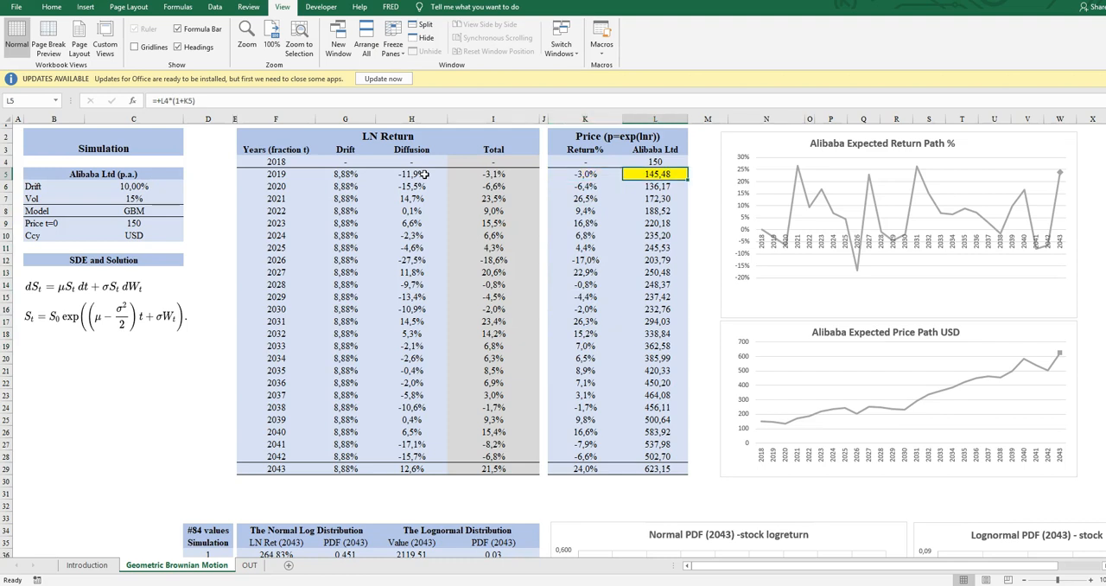
pyautogui.click(655, 161)
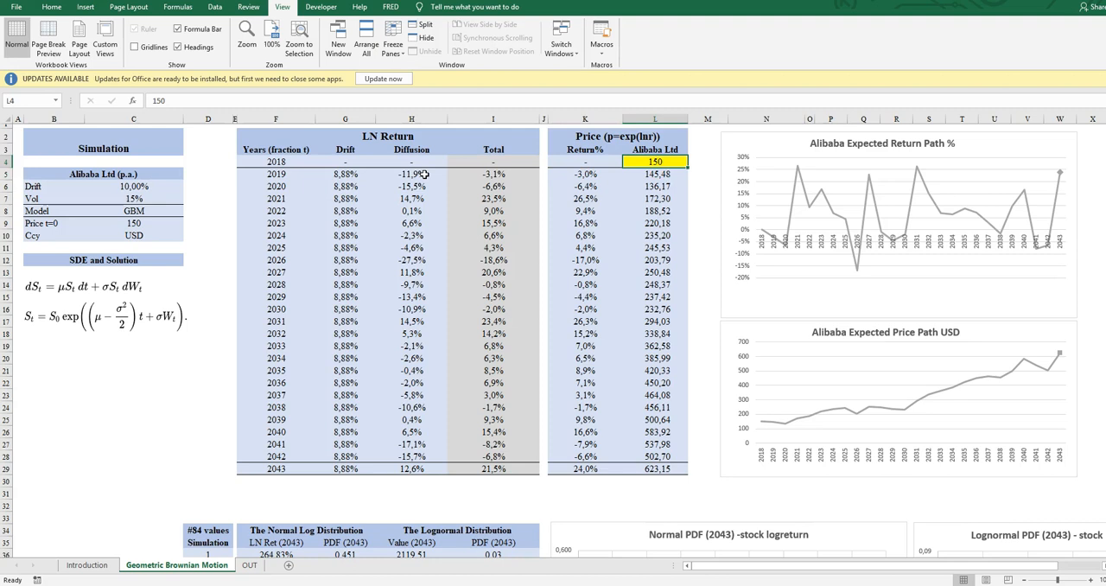
pyautogui.click(654, 174)
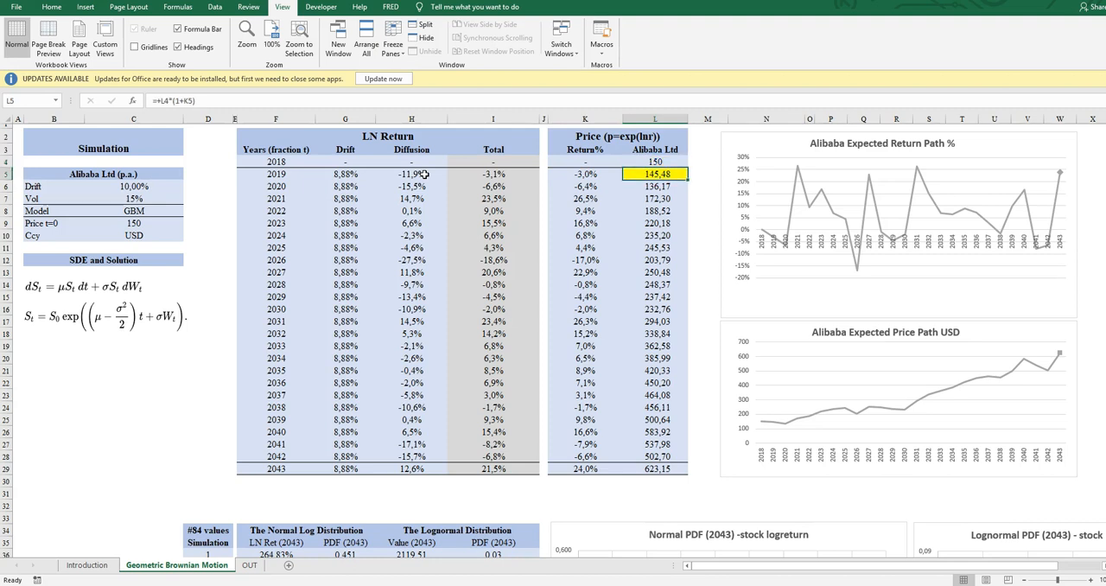
pyautogui.click(584, 174)
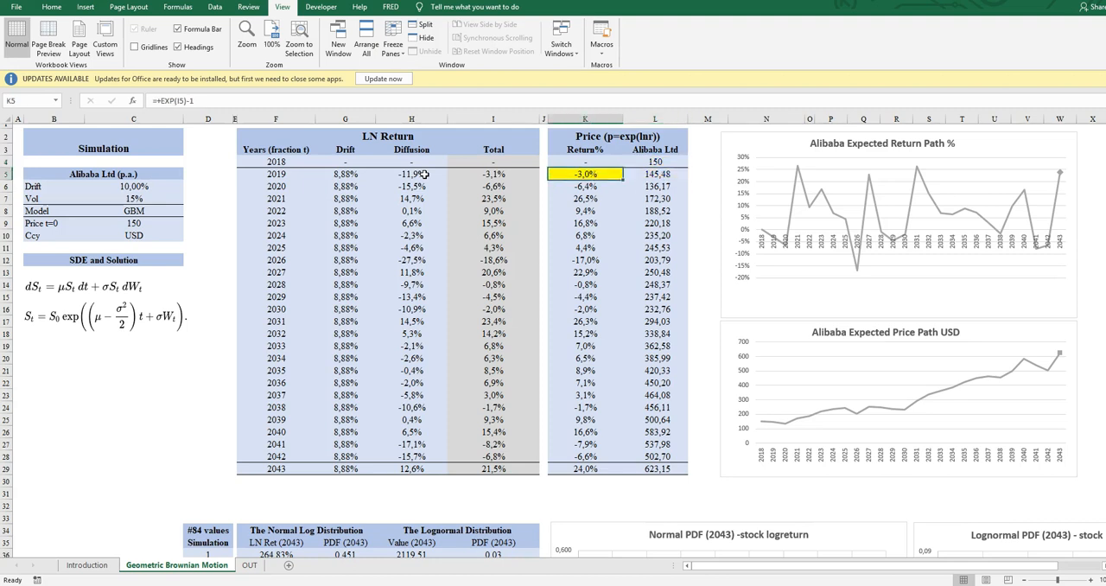
pyautogui.click(654, 174)
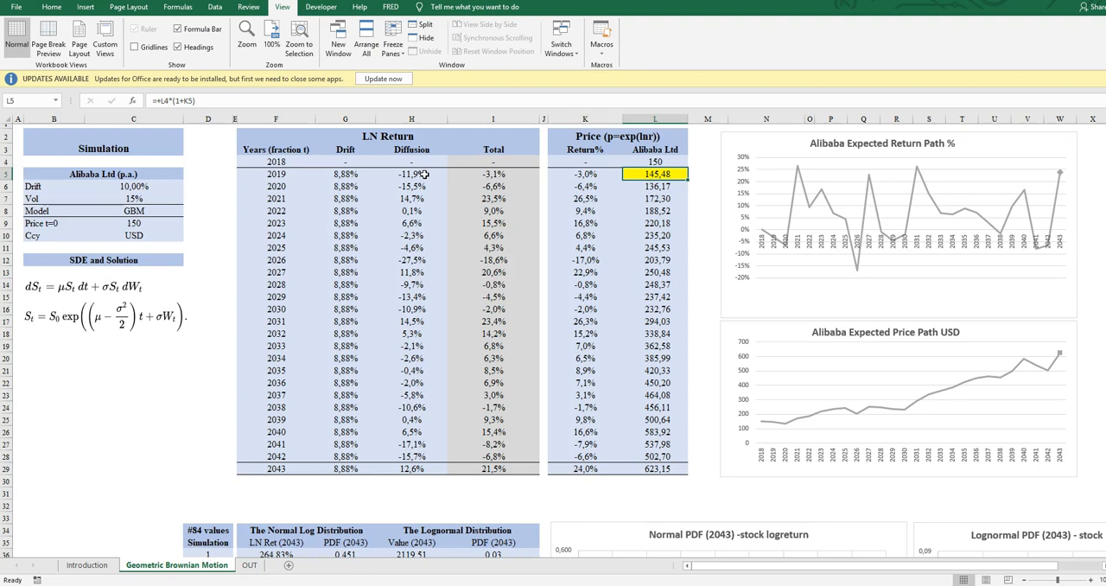
pyautogui.click(655, 272)
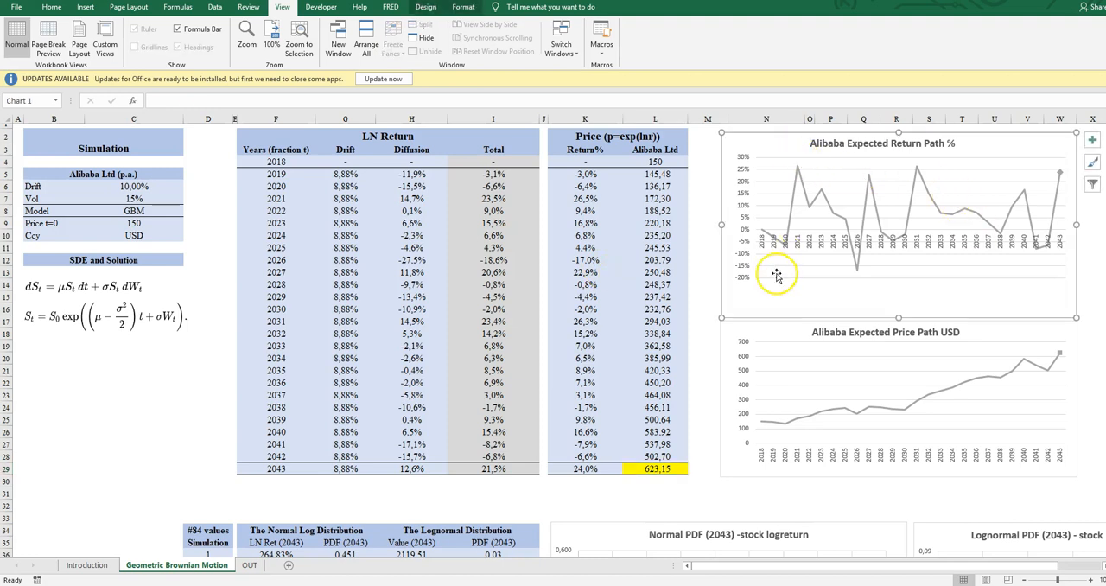
pyautogui.moveTo(933, 199)
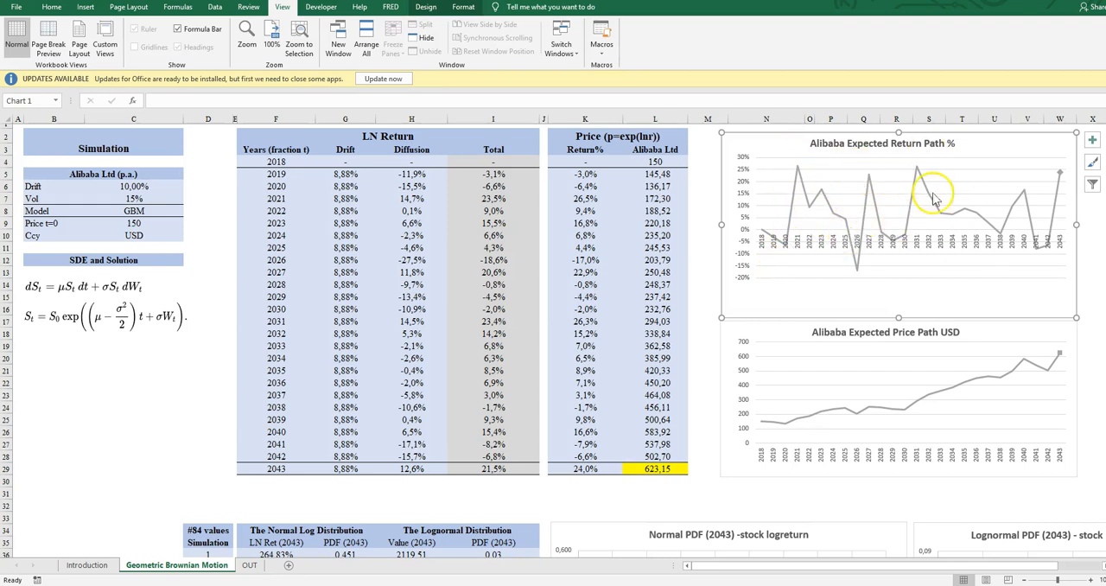
pyautogui.moveTo(848, 227)
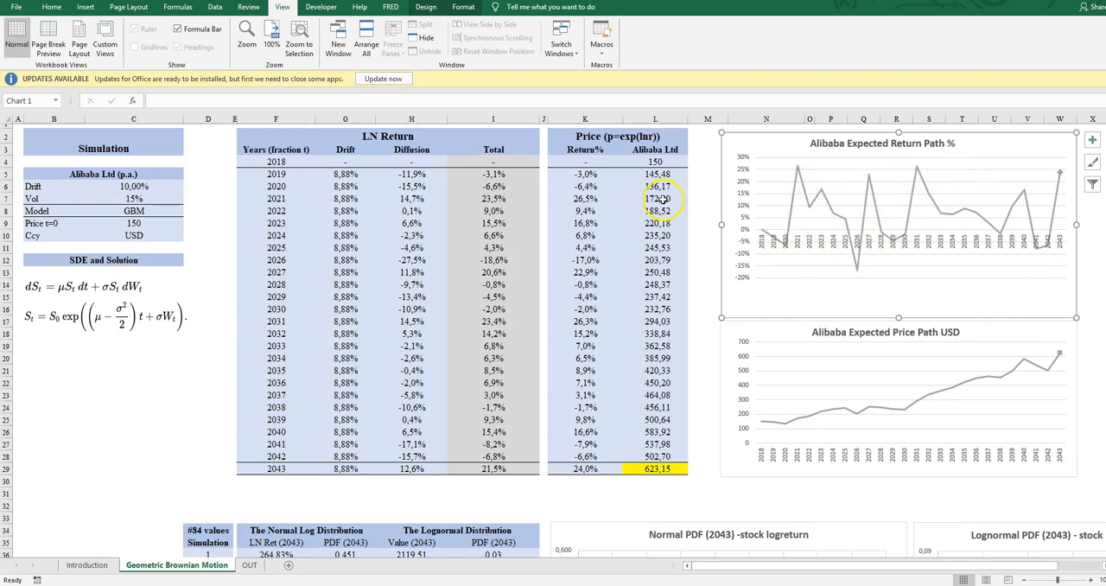
# Inspect the 2019 price, return percentage and diffusion formulas in the simulation table
pyautogui.click(654, 173)
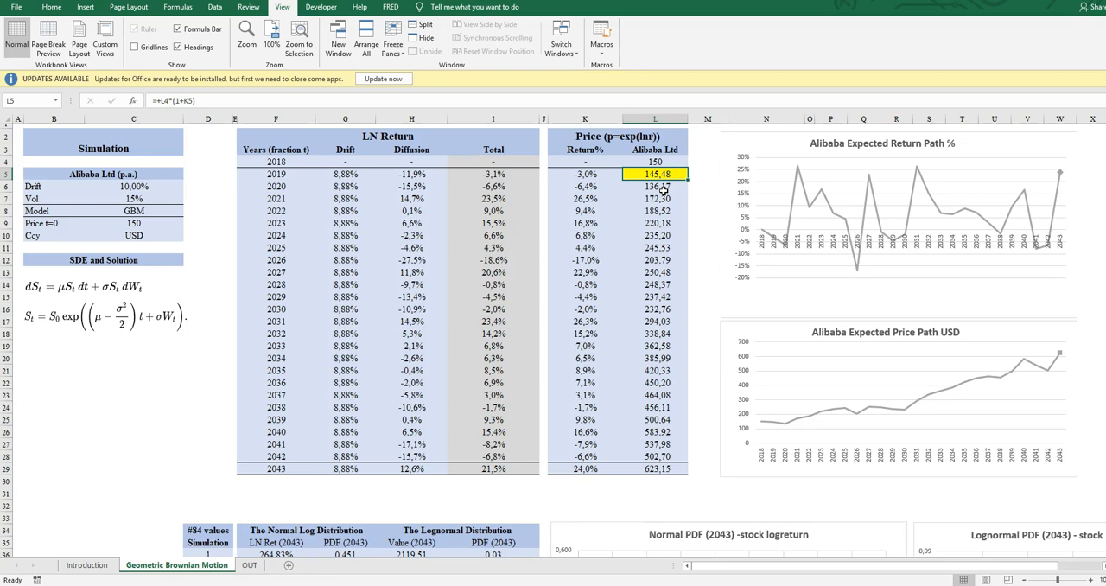
pyautogui.click(585, 174)
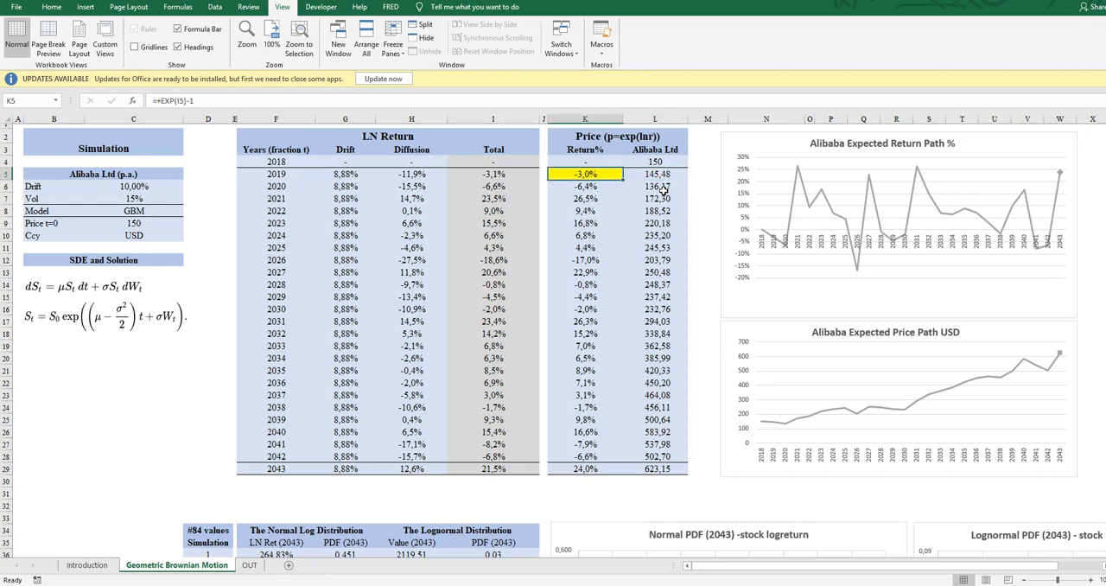
pyautogui.click(411, 174)
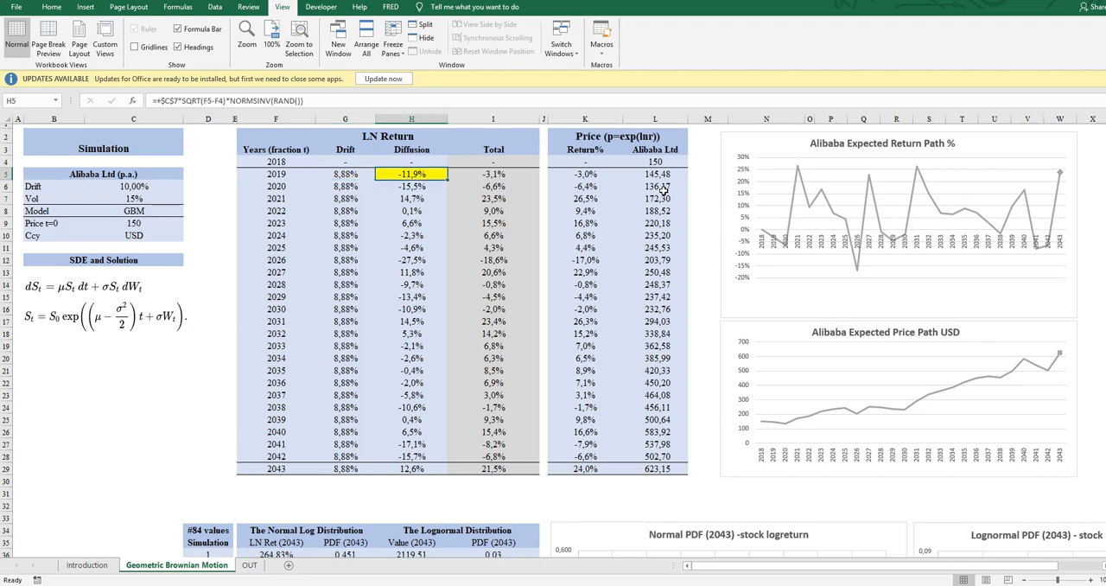
pyautogui.click(493, 174)
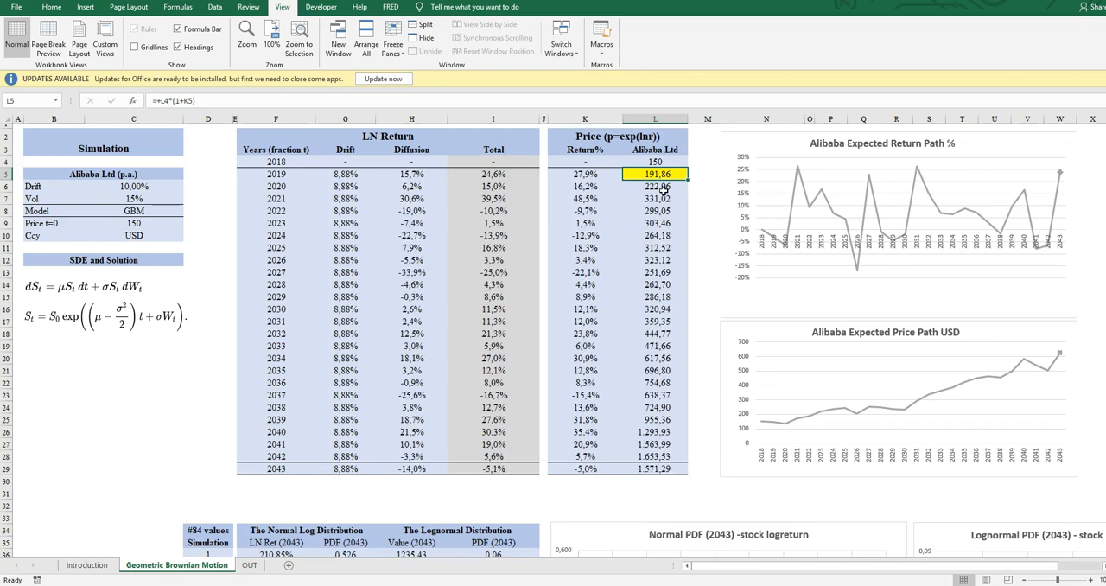
# Recalculate with F9 for a new price path ending 2043 at 434,57, then check the price formulas
pyautogui.press('f9')
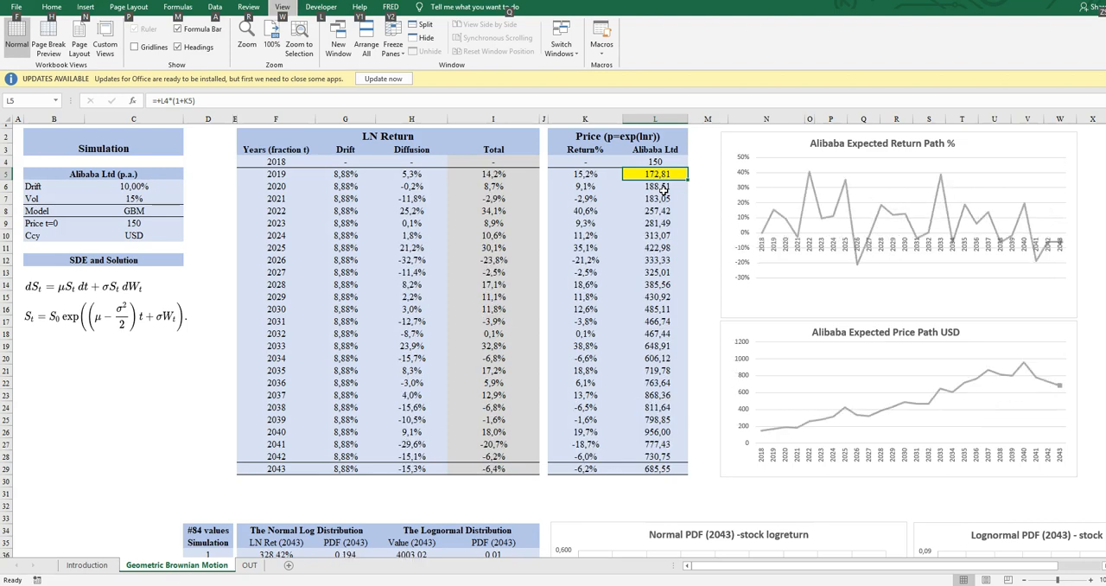
pyautogui.click(177, 7)
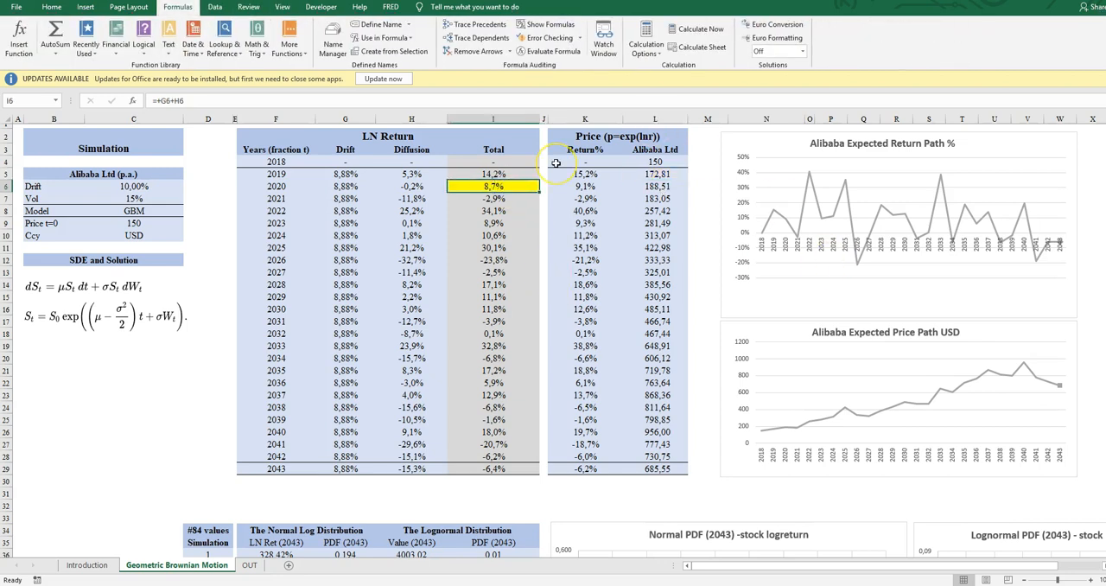
pyautogui.click(654, 185)
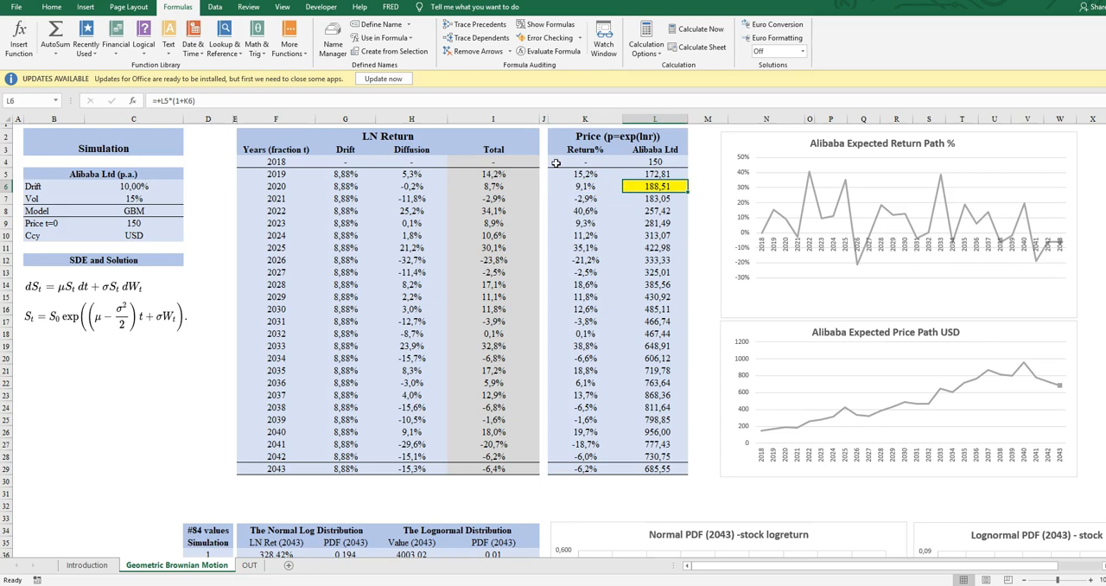
pyautogui.click(654, 260)
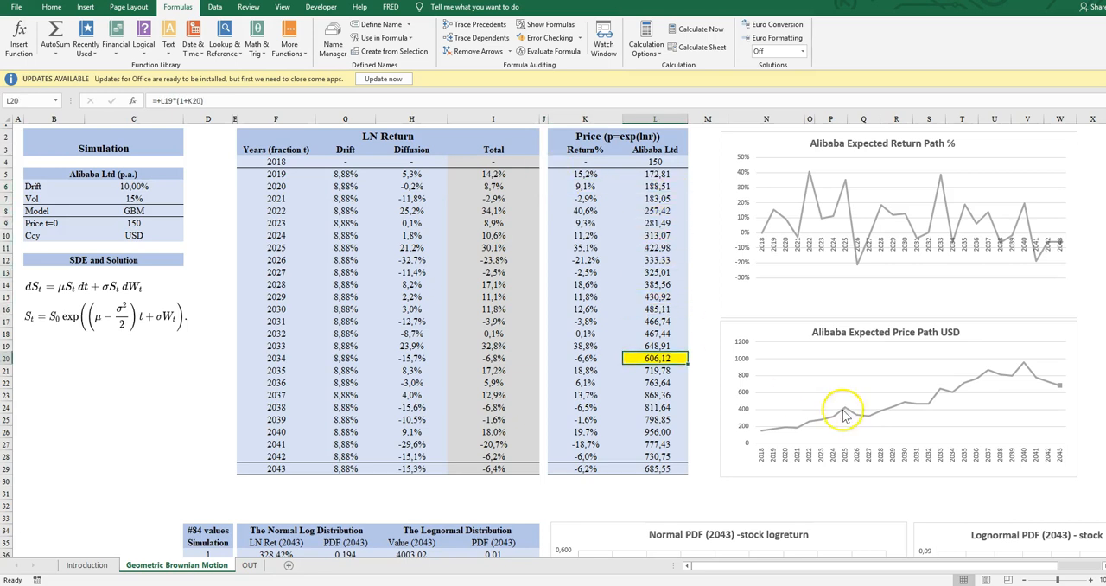
pyautogui.click(842, 410)
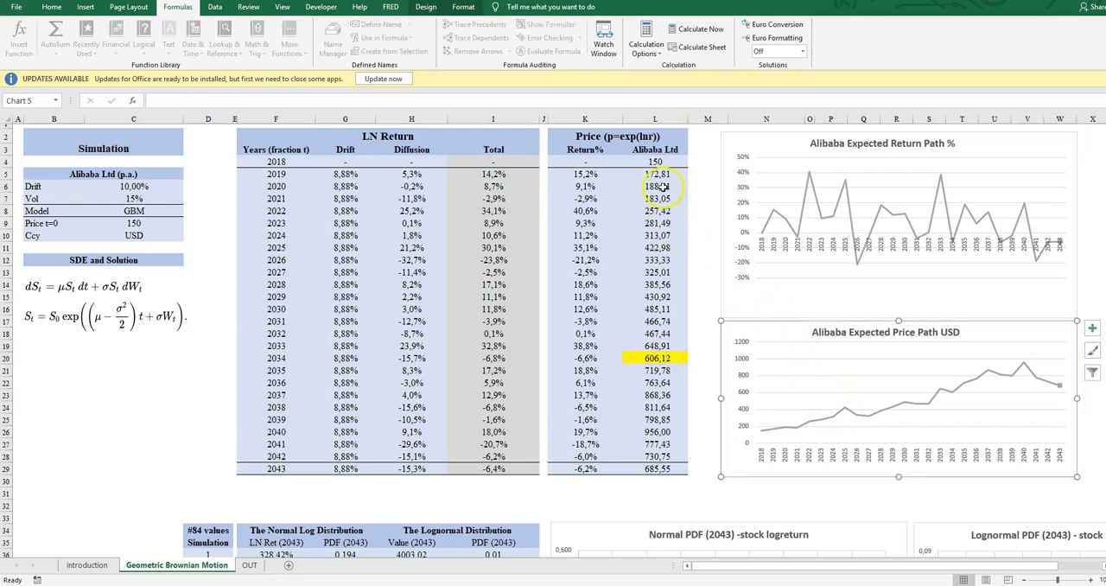
pyautogui.click(654, 162)
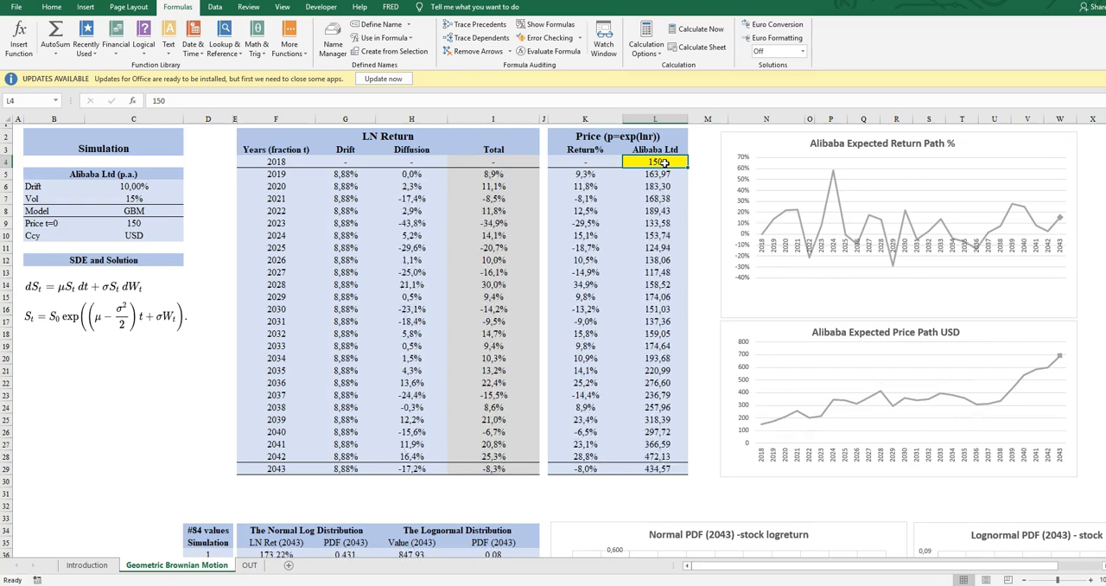
pyautogui.scroll(-3)
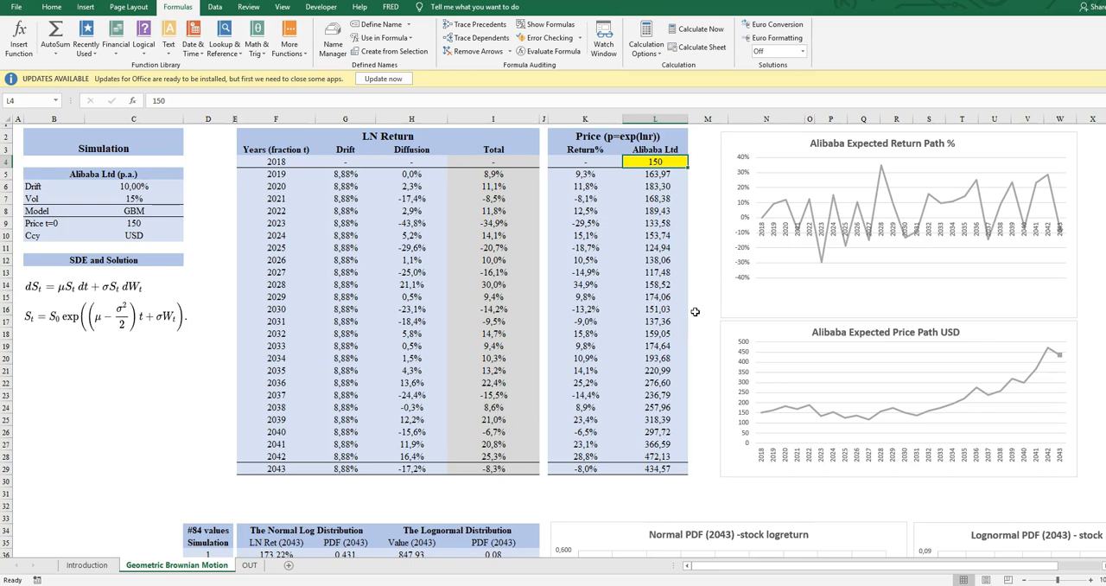
pyautogui.click(345, 174)
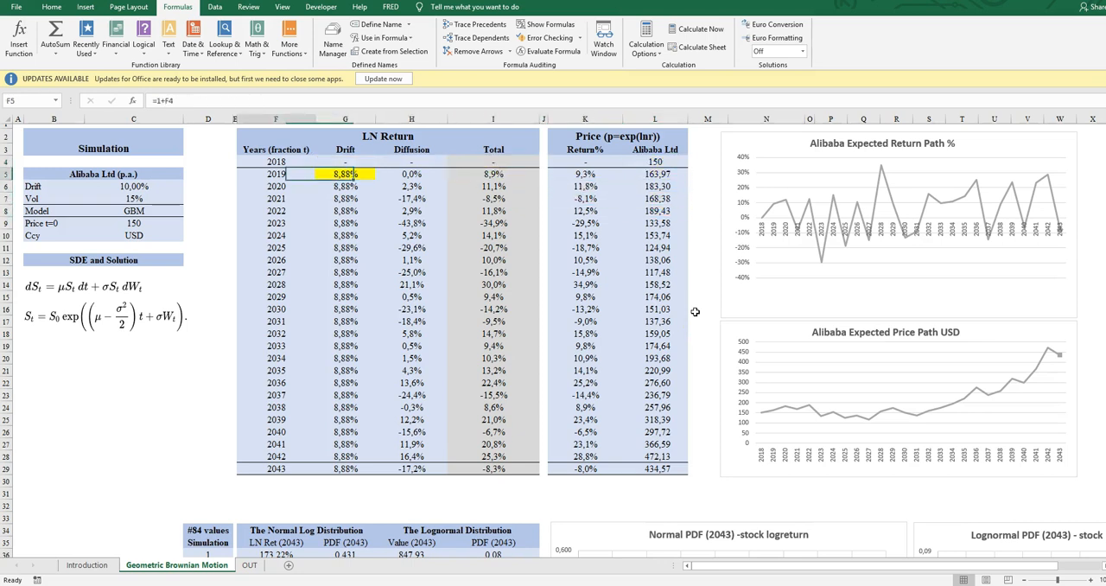
pyautogui.click(134, 198)
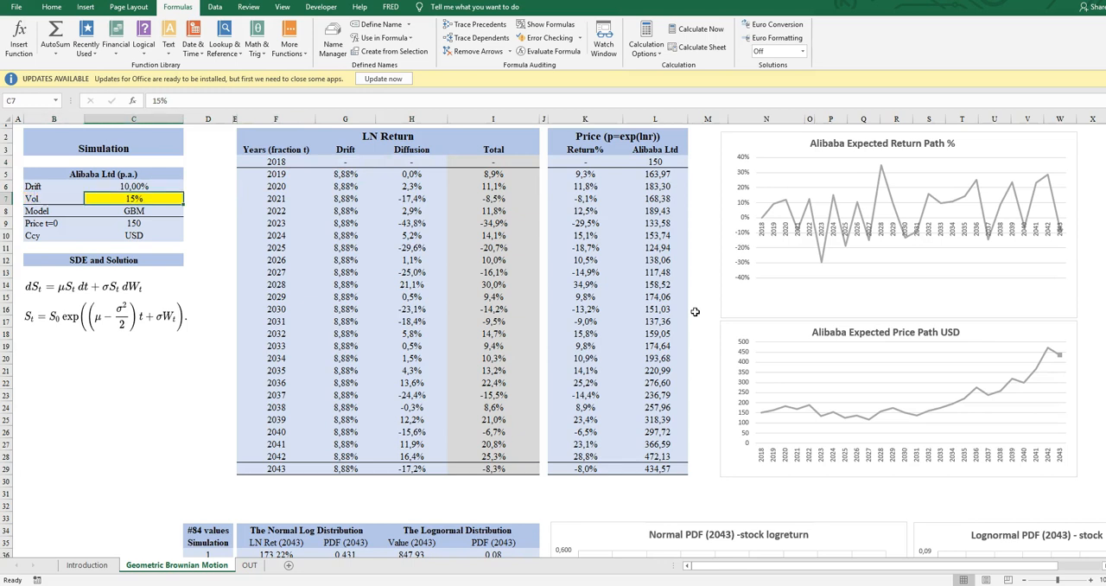
pyautogui.click(134, 186)
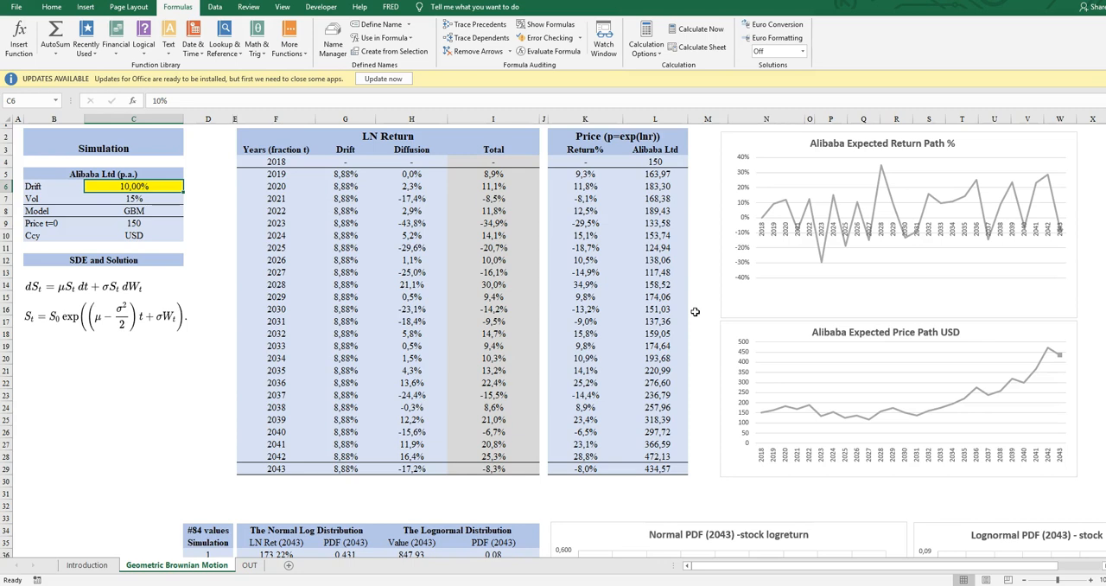
pyautogui.click(133, 199)
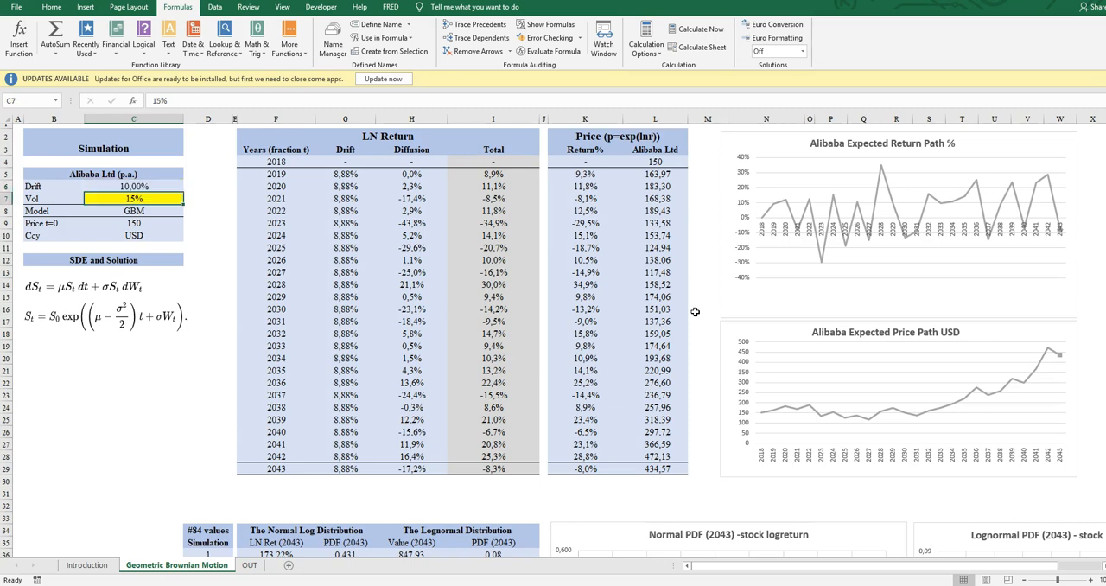
pyautogui.click(133, 186)
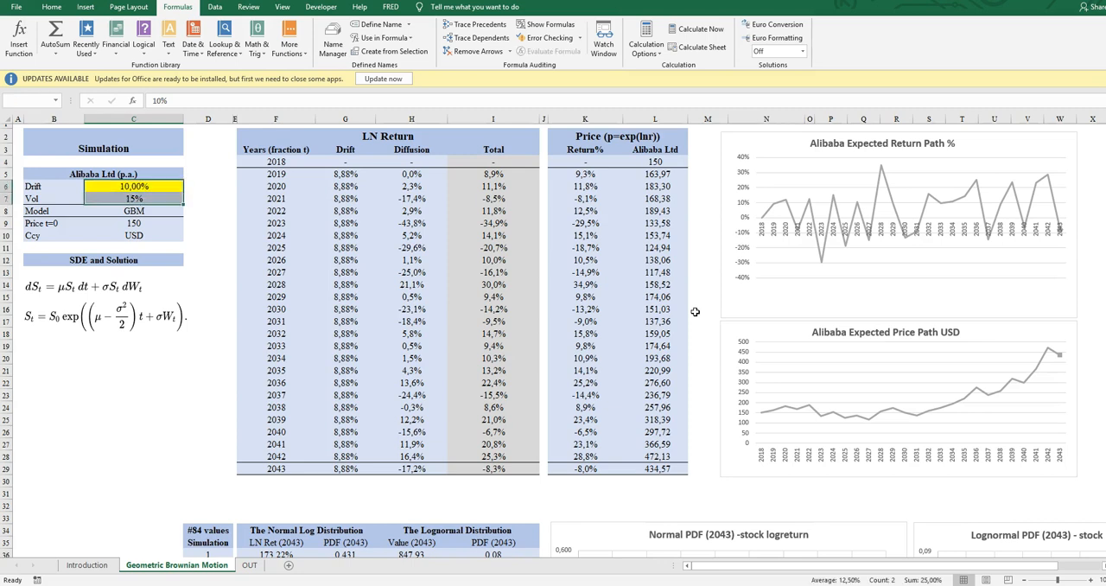
pyautogui.click(103, 174)
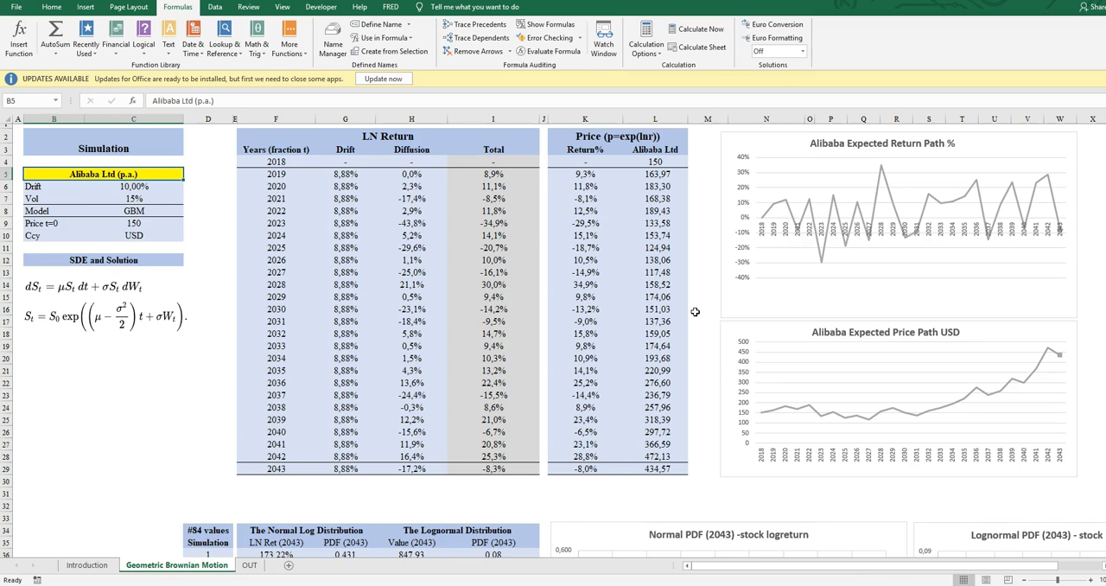
pyautogui.click(133, 187)
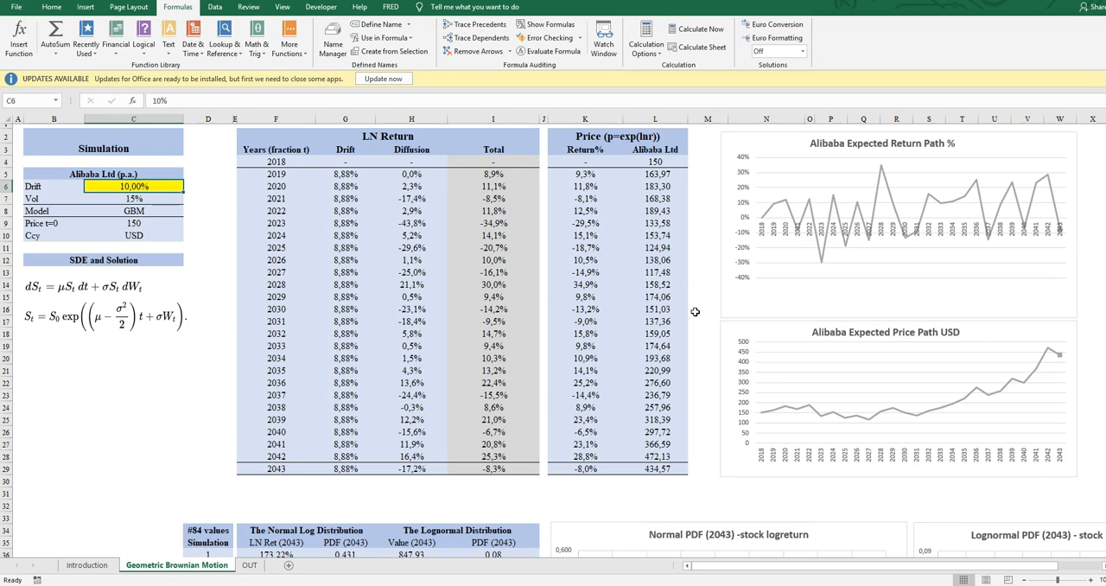
pyautogui.click(220, 185)
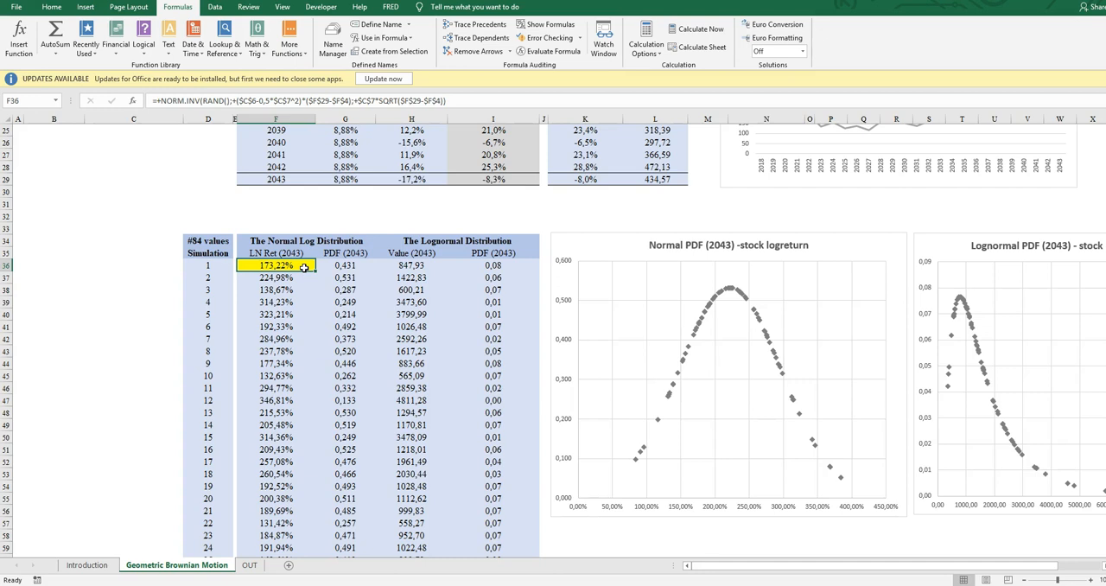
pyautogui.click(275, 278)
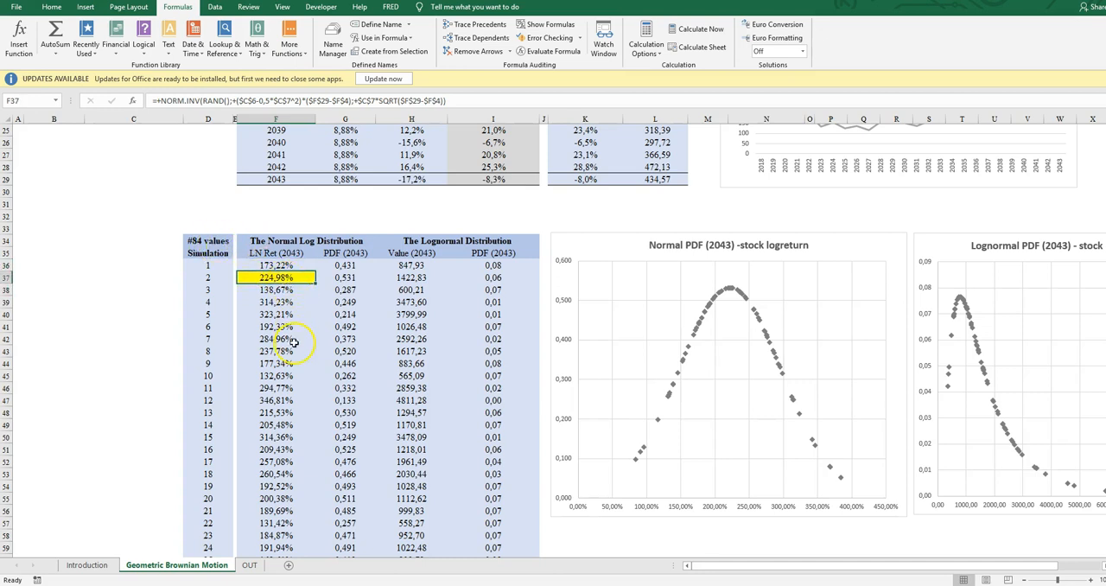
pyautogui.click(276, 265)
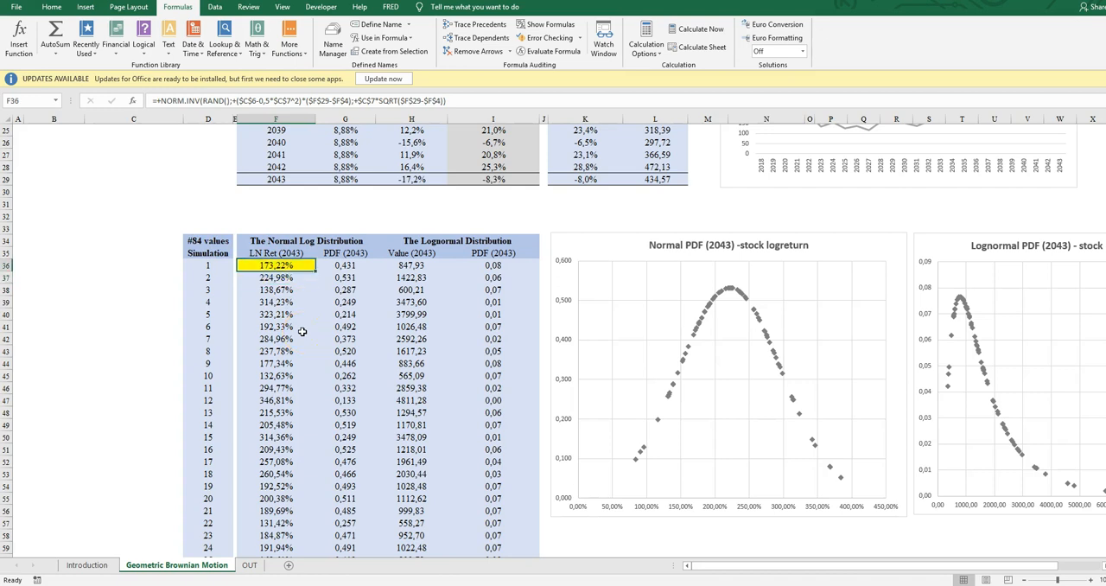
pyautogui.click(275, 314)
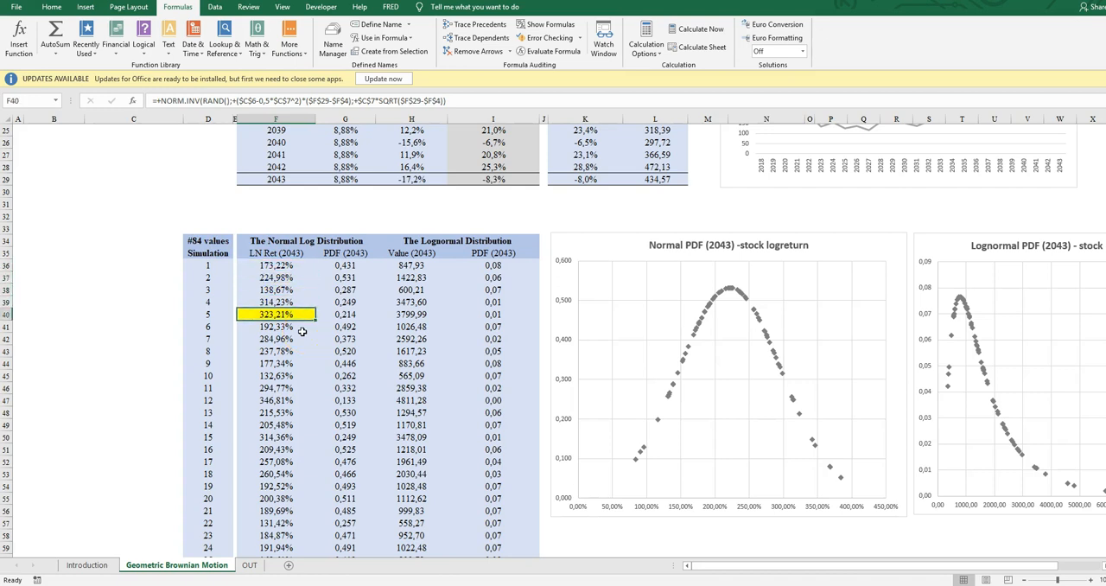
pyautogui.click(274, 264)
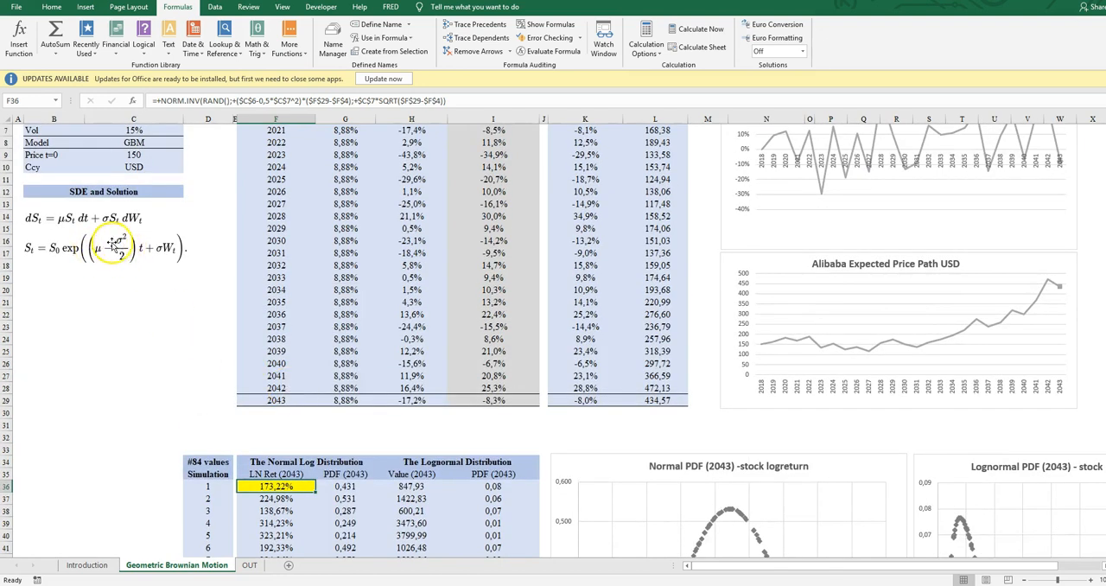
pyautogui.click(125, 248)
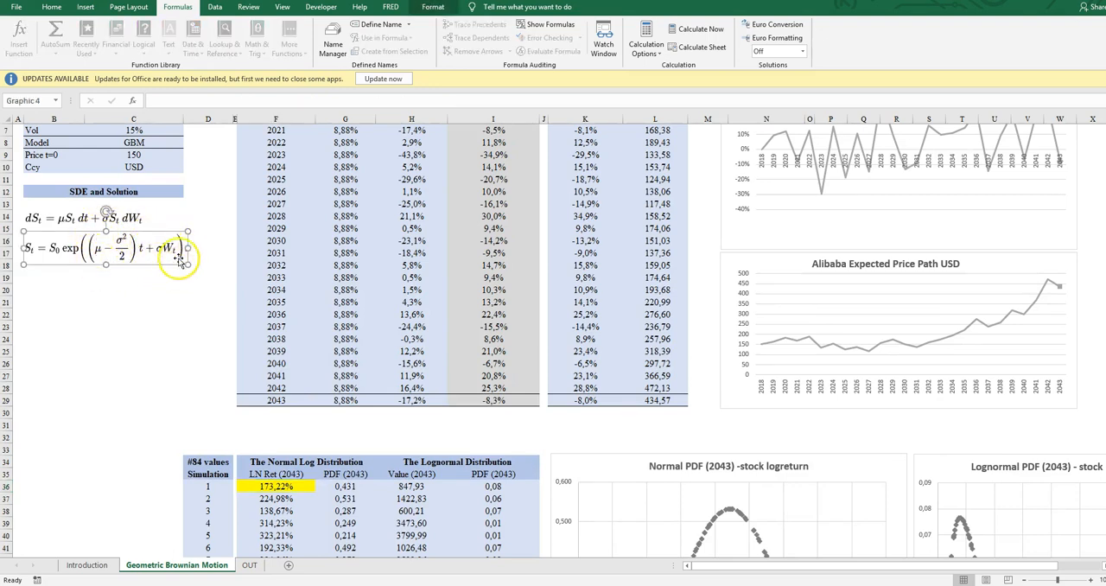
pyautogui.click(275, 485)
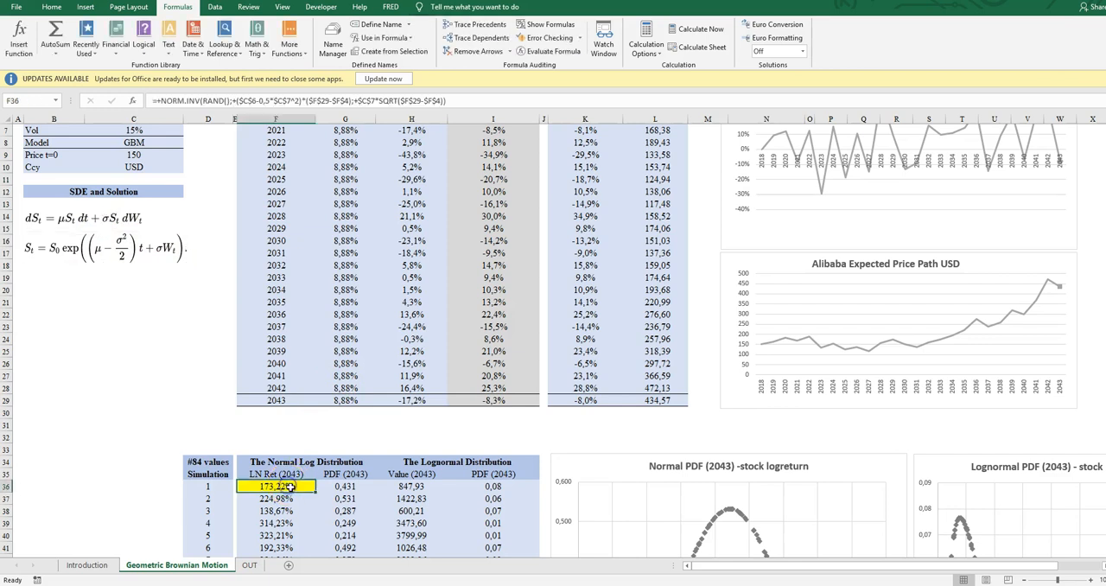
pyautogui.scroll(-3)
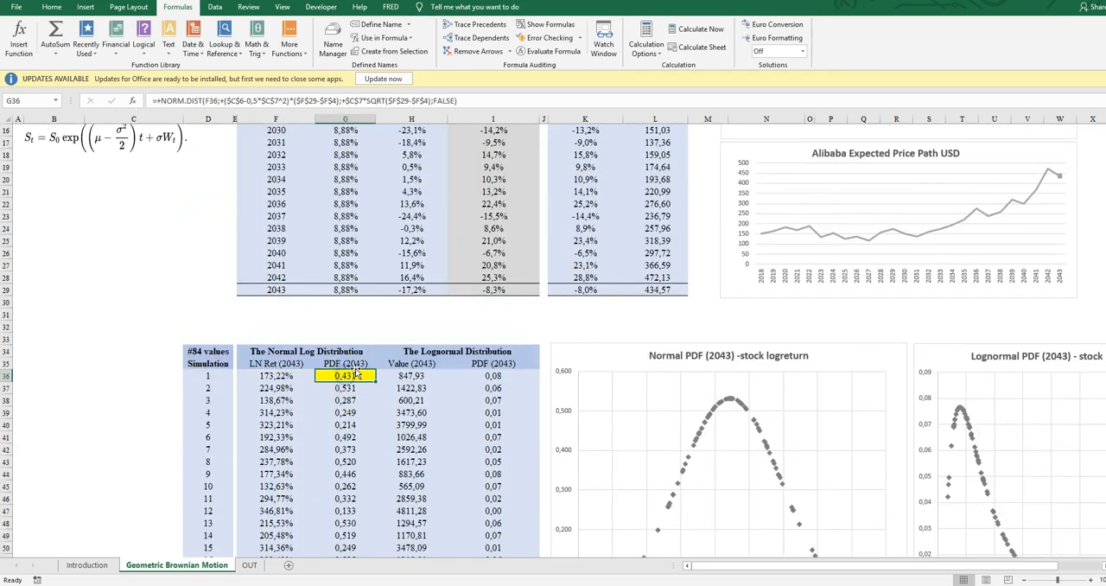
pyautogui.click(344, 412)
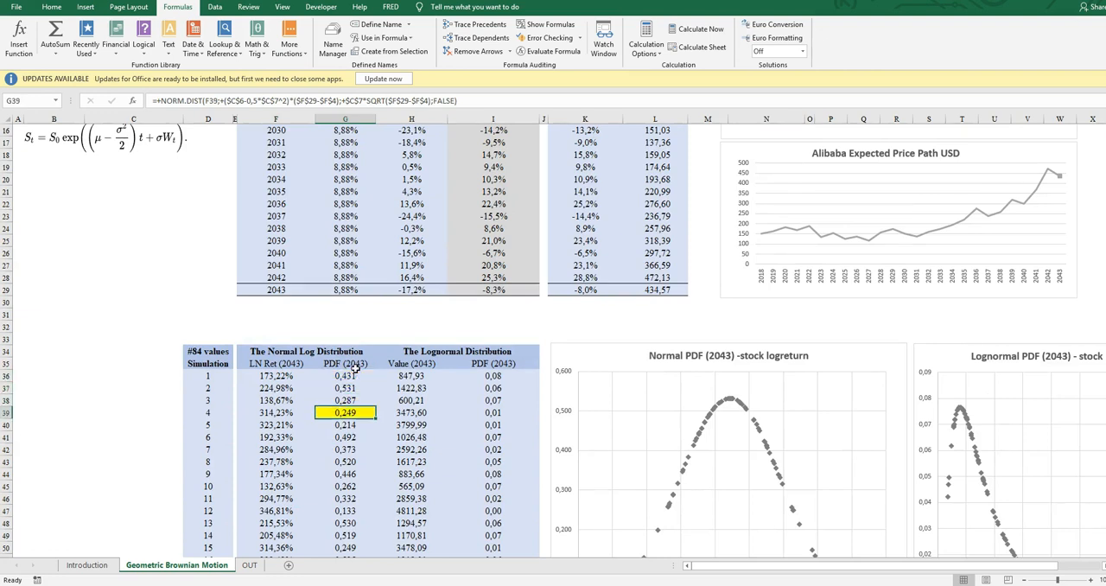
pyautogui.click(346, 499)
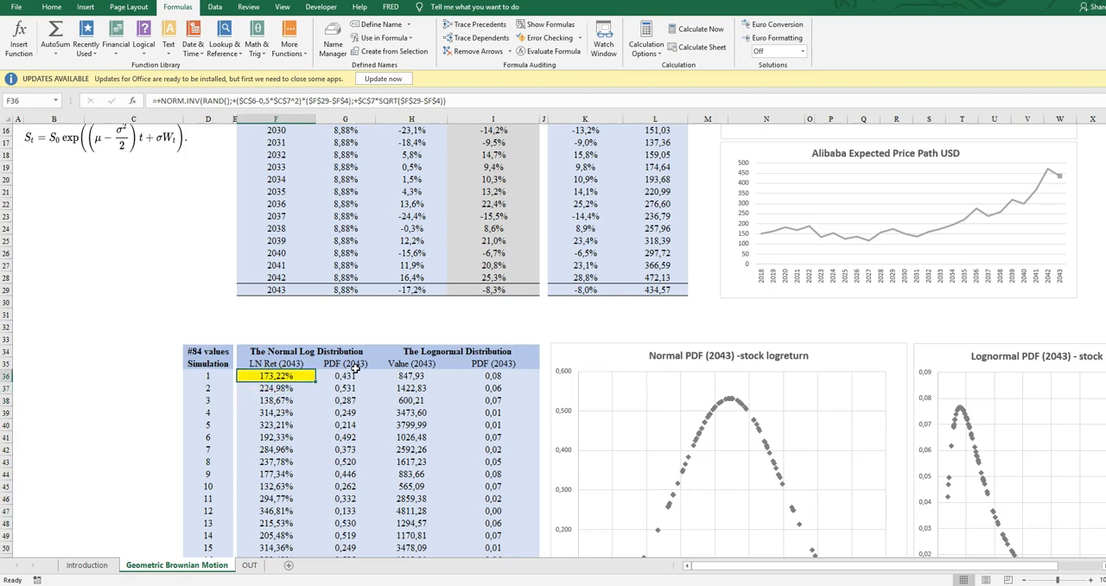
pyautogui.click(344, 374)
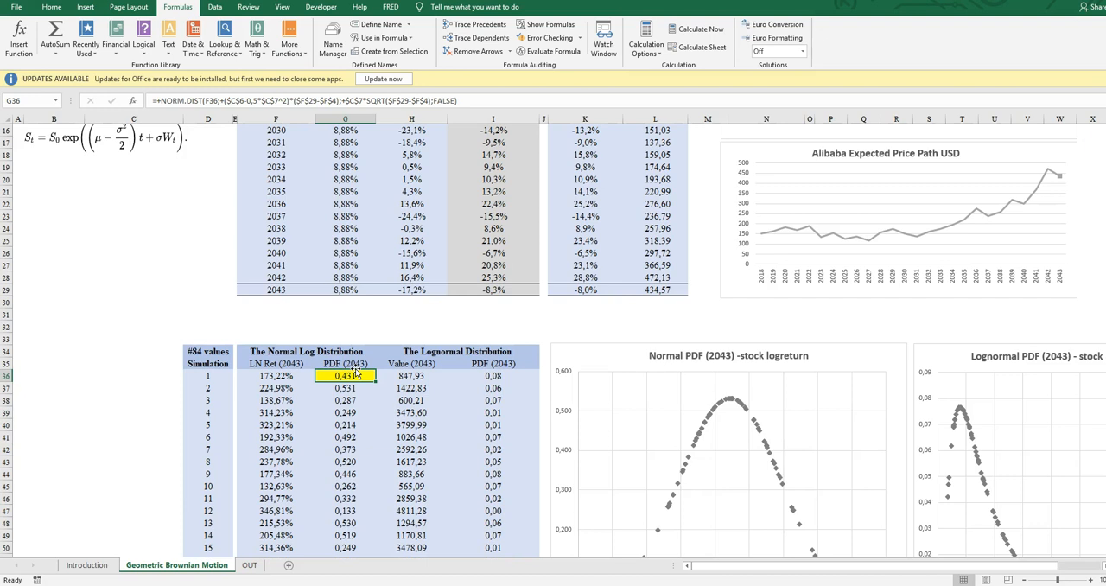
pyautogui.scroll(-3)
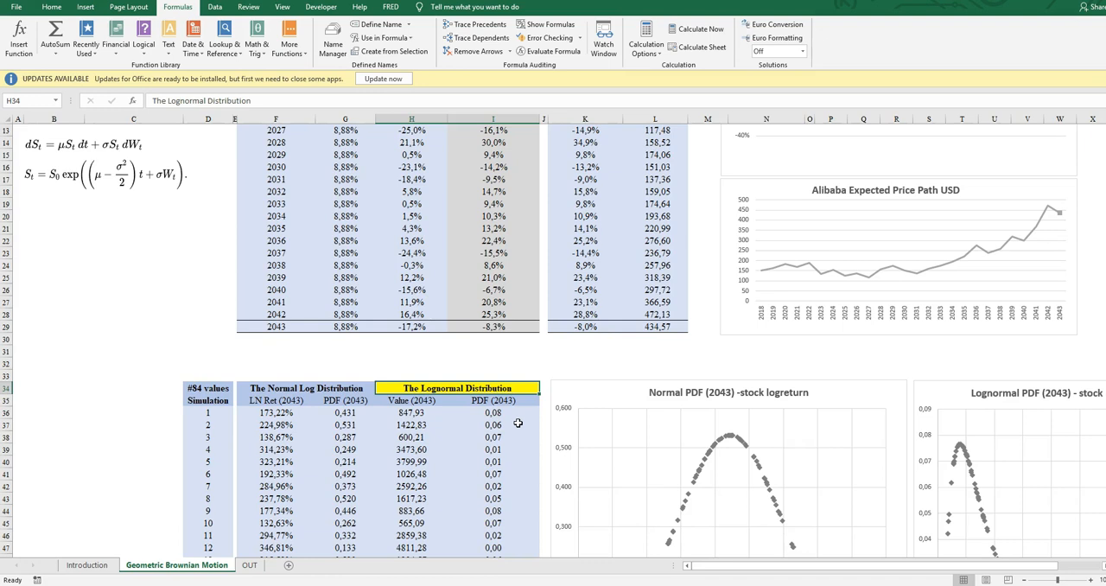
pyautogui.click(411, 436)
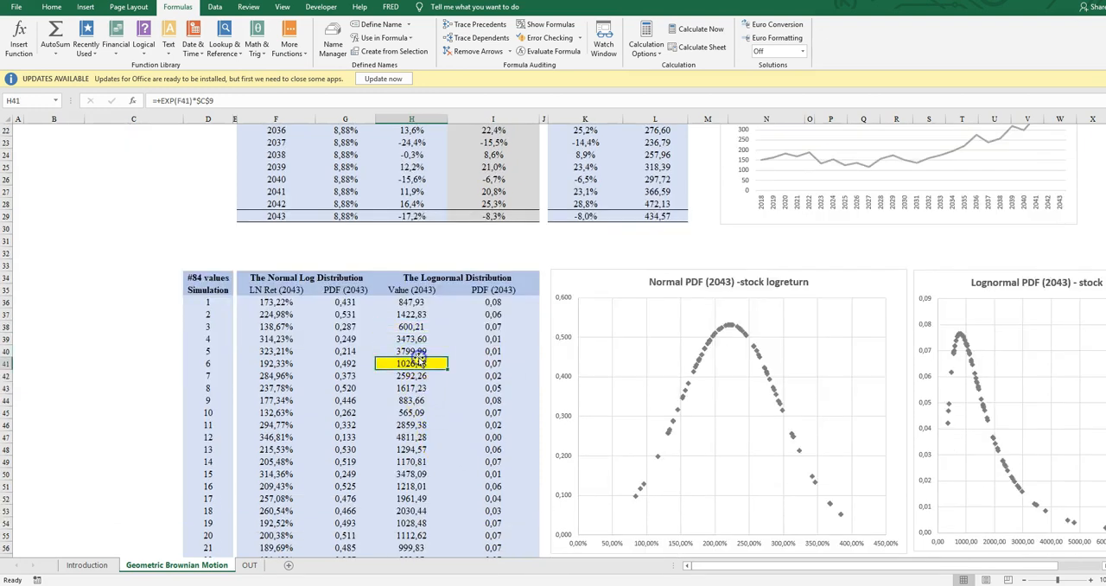
pyautogui.click(411, 289)
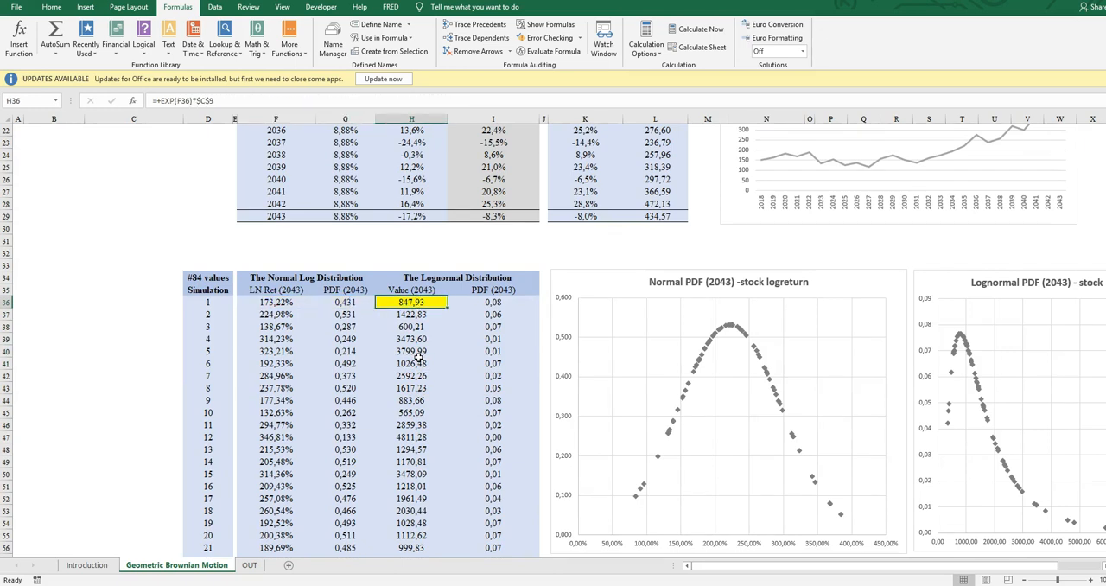
pyautogui.click(275, 301)
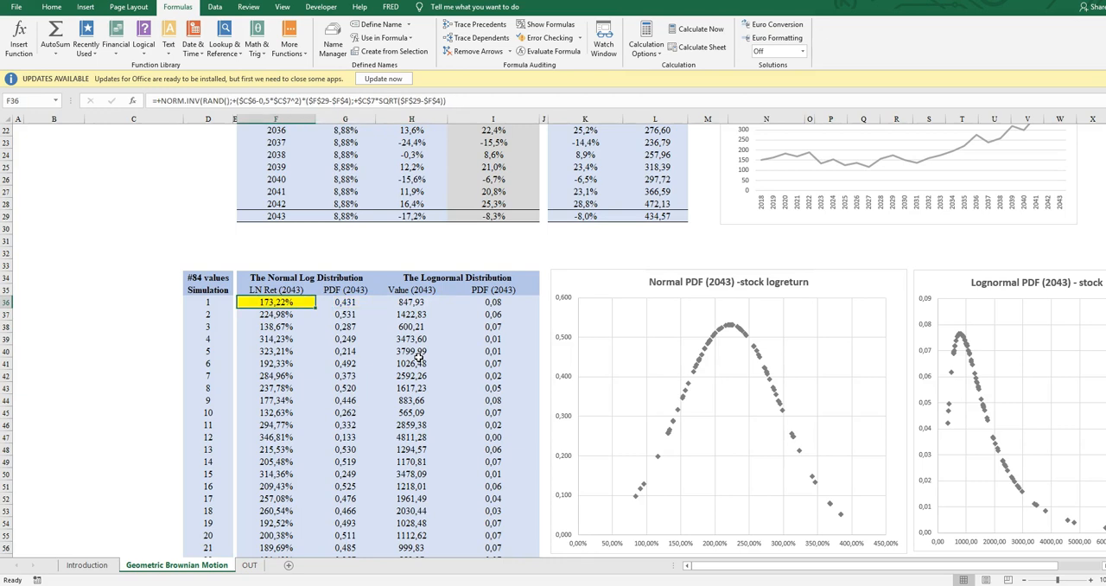
pyautogui.click(411, 351)
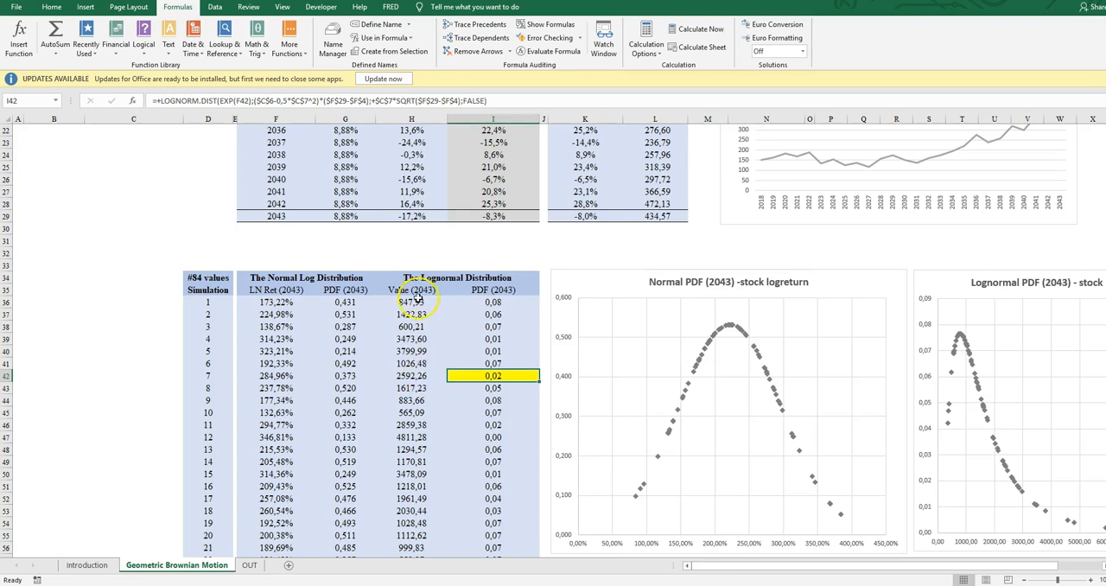
pyautogui.moveTo(694, 259)
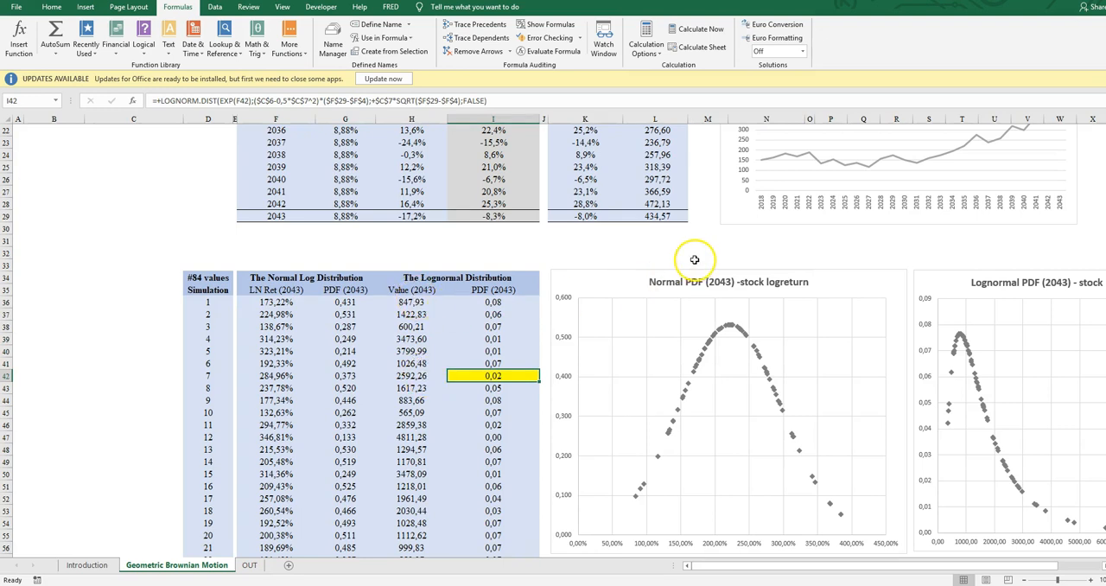
pyautogui.moveTo(184, 100)
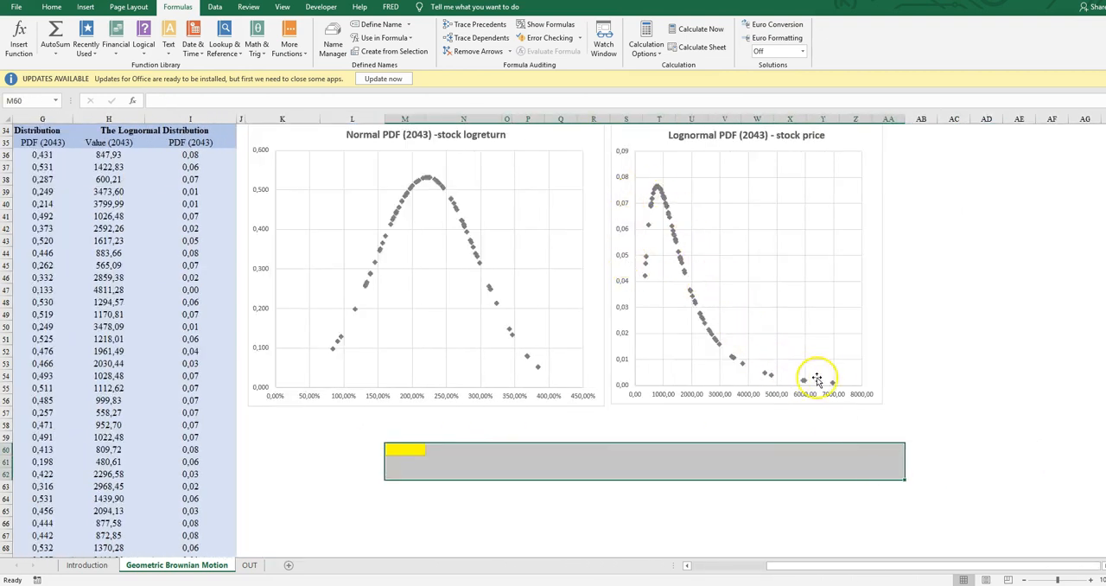
pyautogui.moveTo(838, 396)
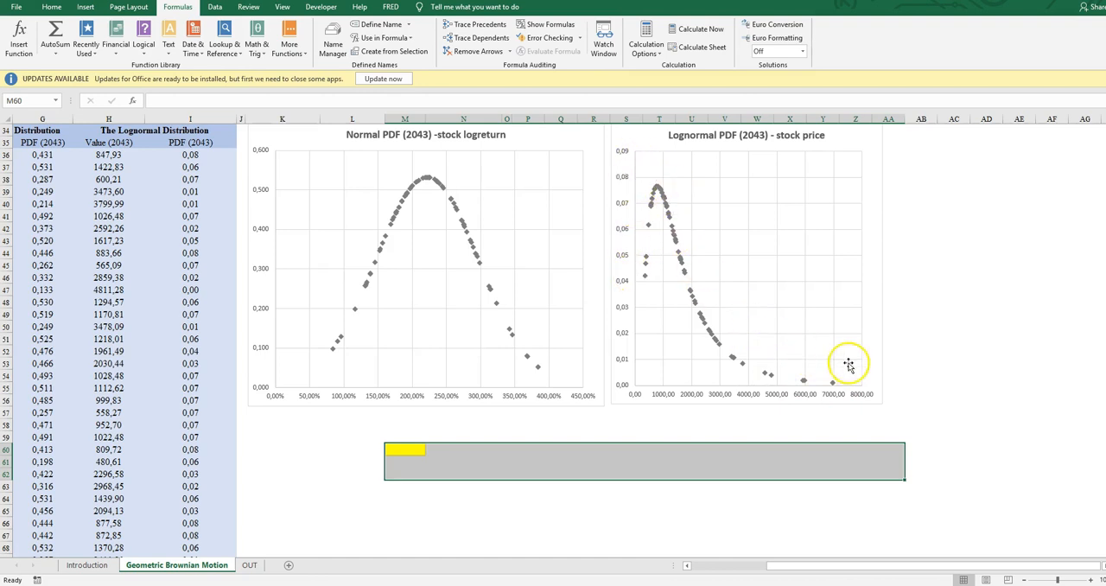
pyautogui.moveTo(311, 334)
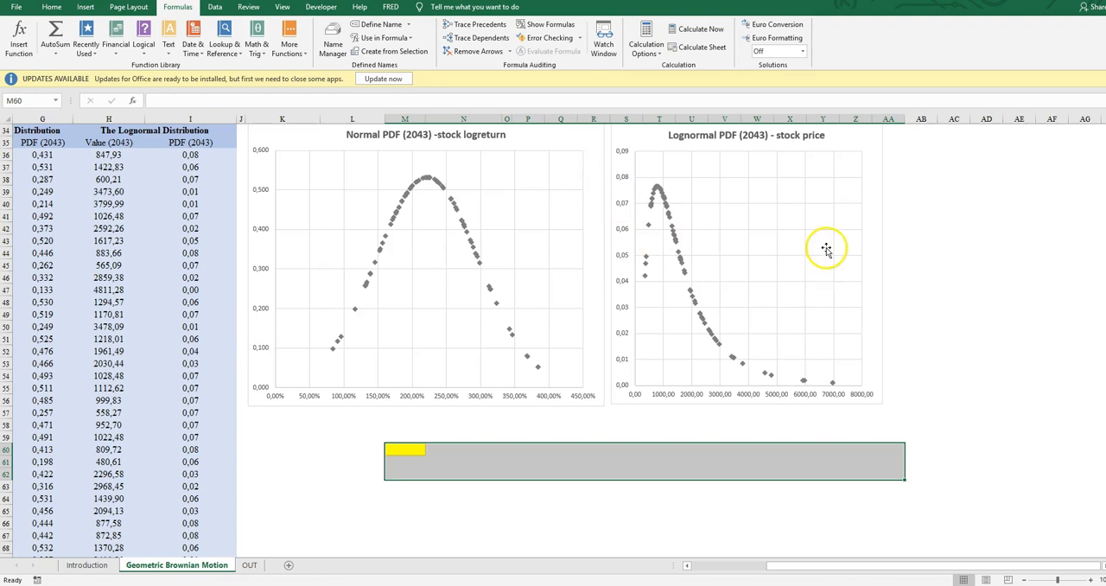
pyautogui.moveTo(756, 175)
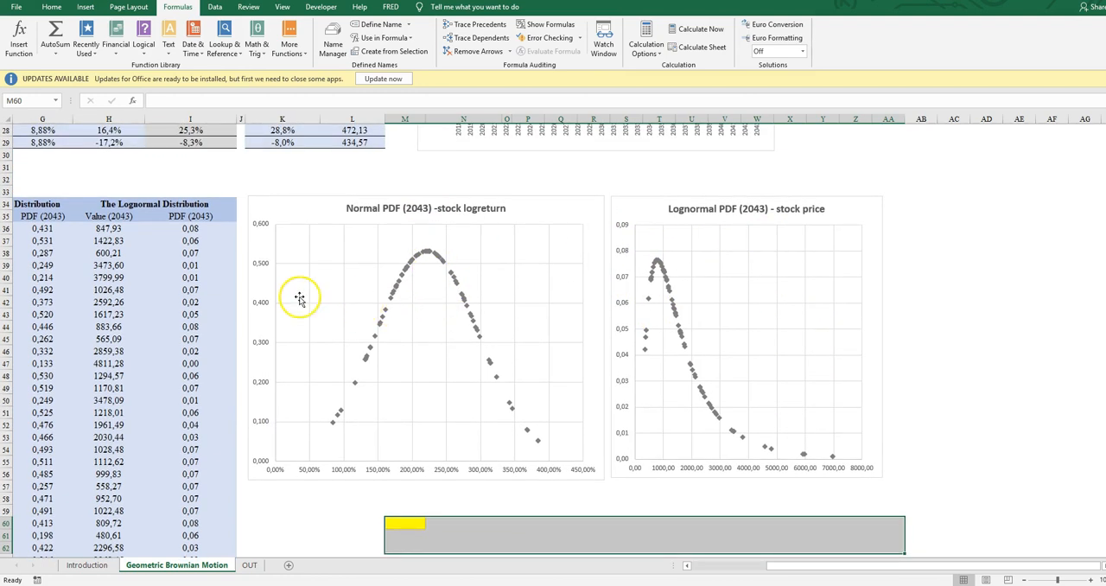
pyautogui.moveTo(300, 300)
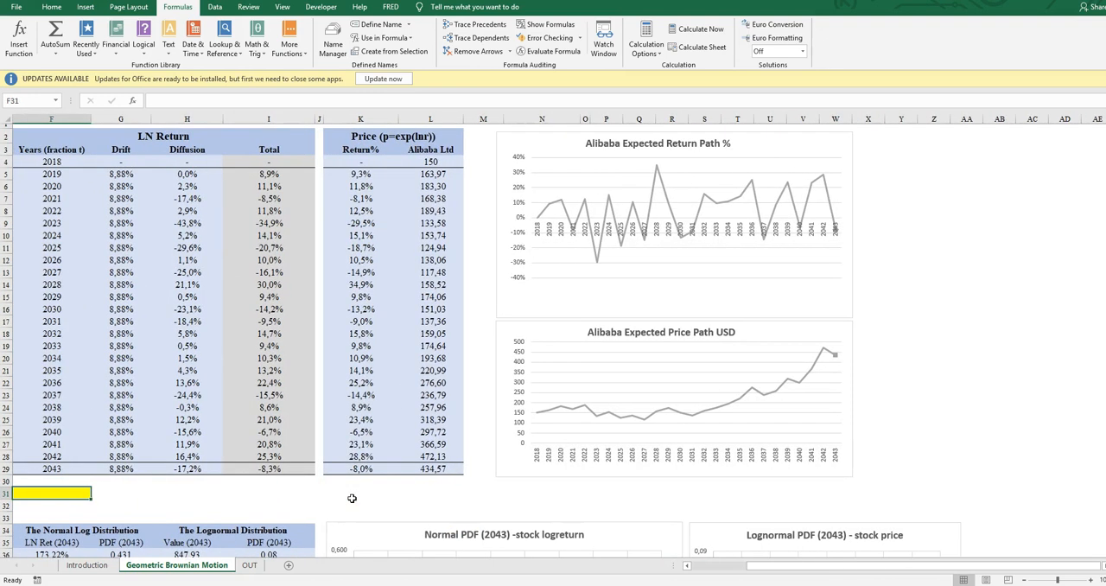
pyautogui.hscroll(-3)
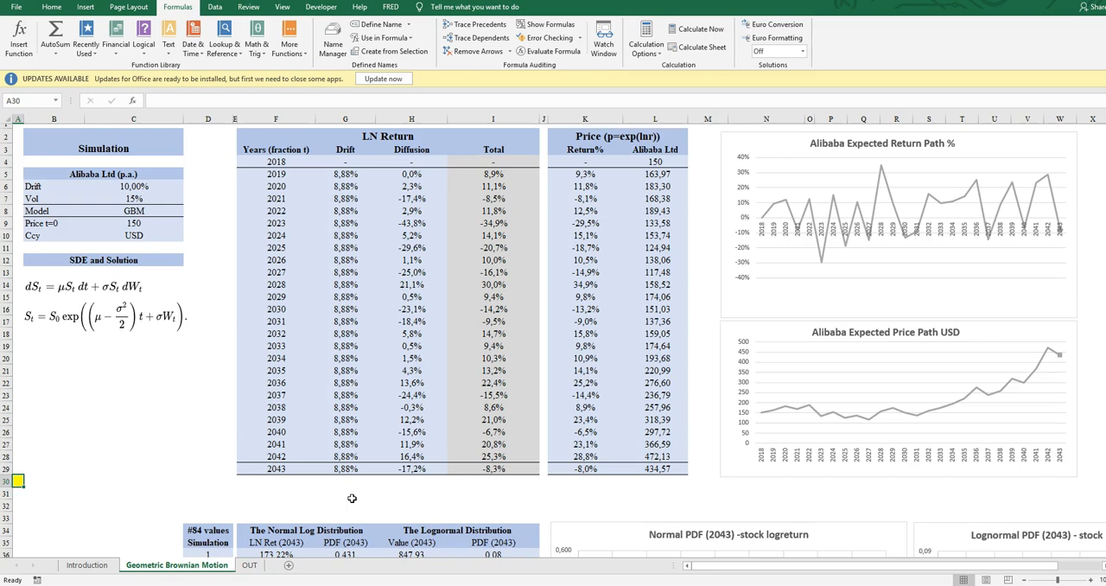
pyautogui.click(134, 186)
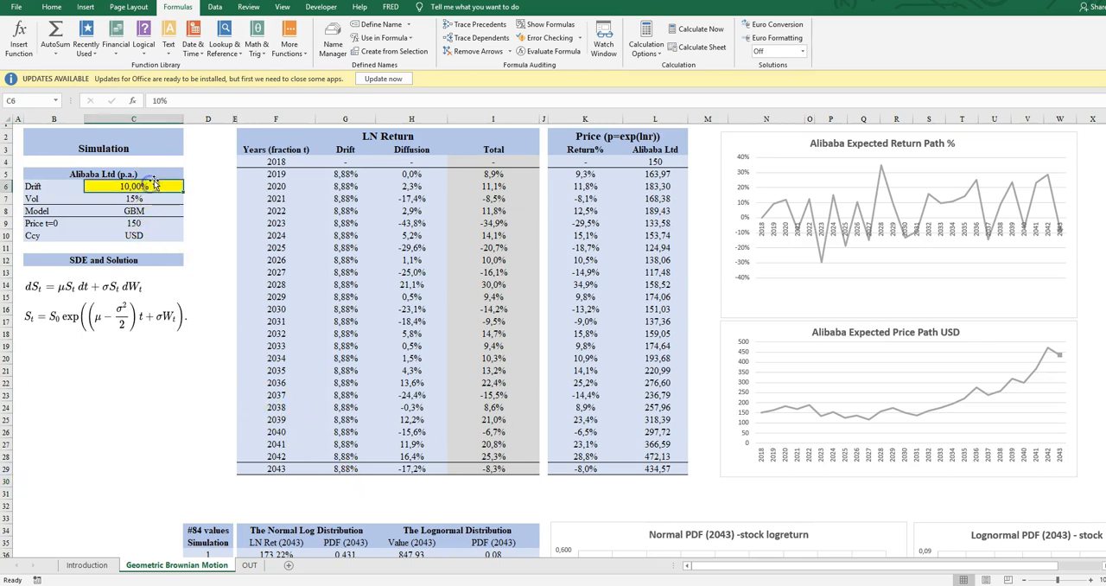
pyautogui.click(134, 197)
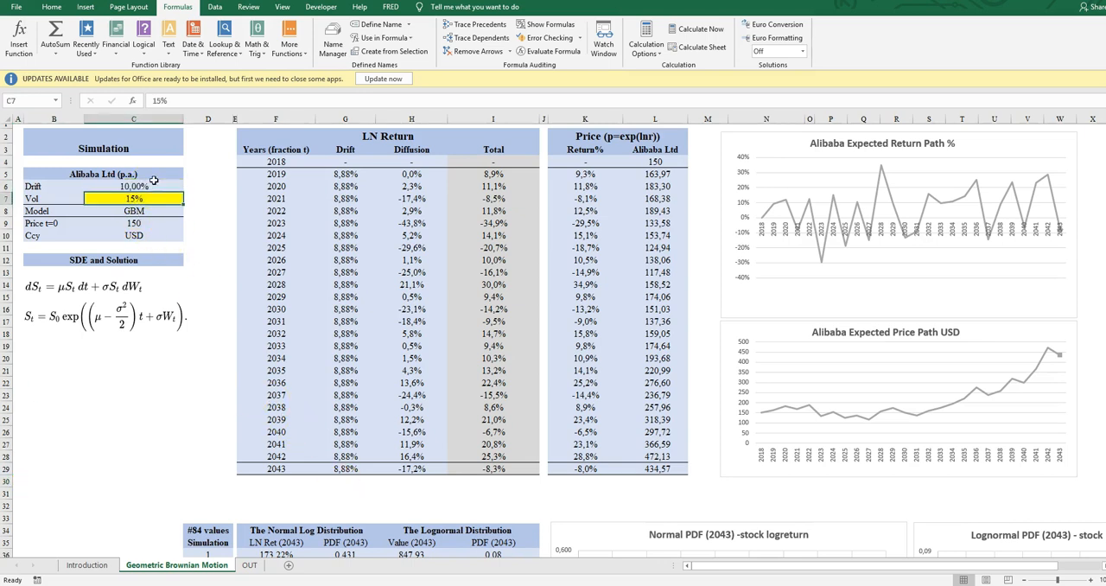
pyautogui.click(134, 186)
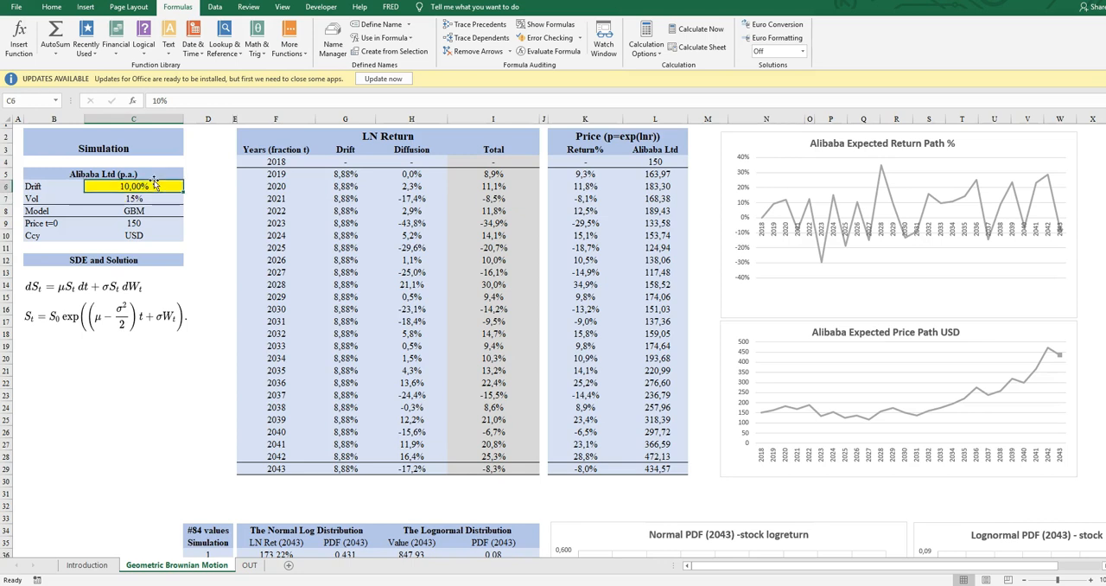